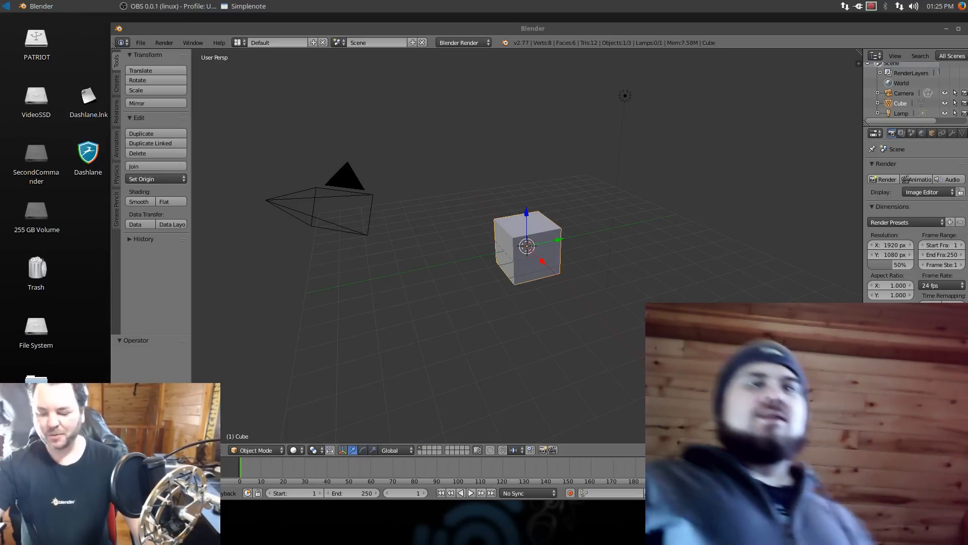
pyautogui.moveTo(640, 411)
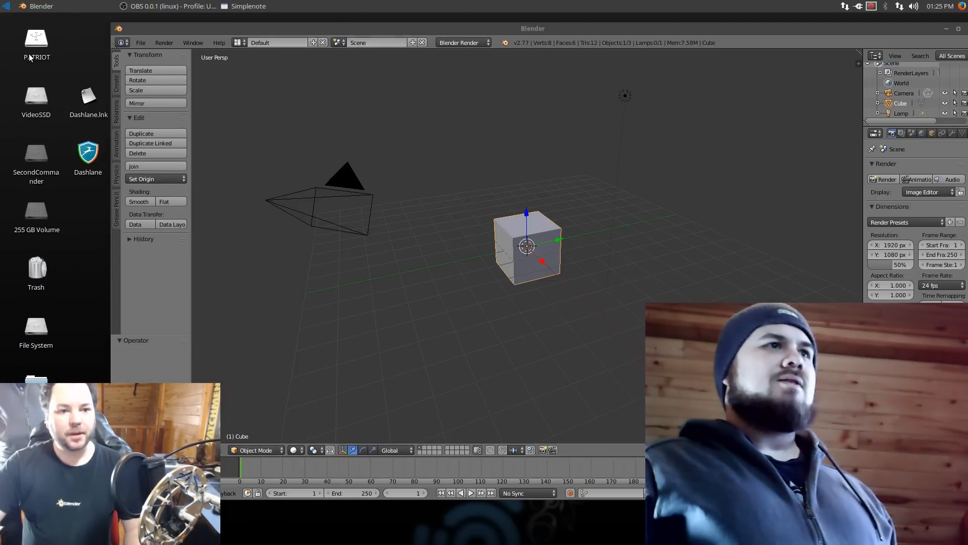
# Step: Open SunDragon.blend from the M_onsters folder on the PATRIOT drive via File > Open
pyautogui.click(141, 42)
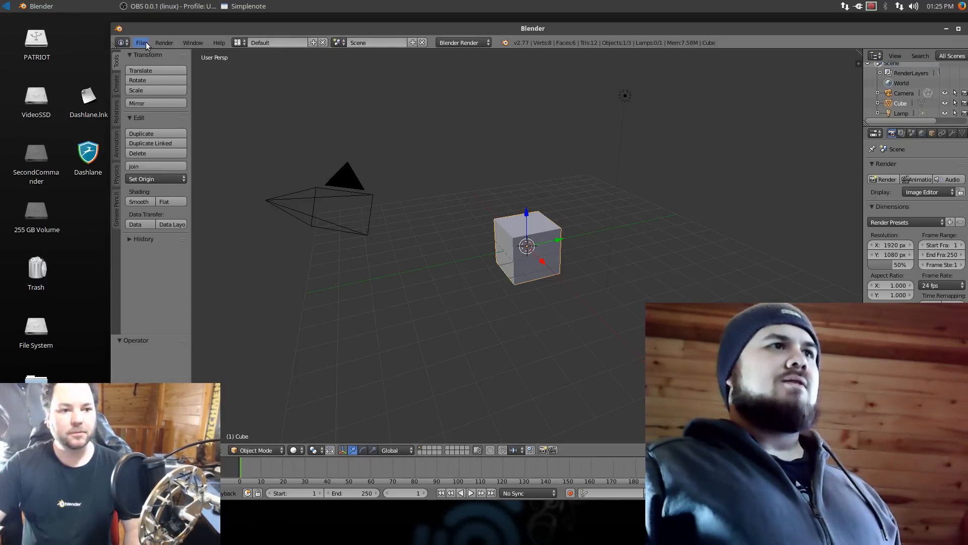
pyautogui.click(140, 42)
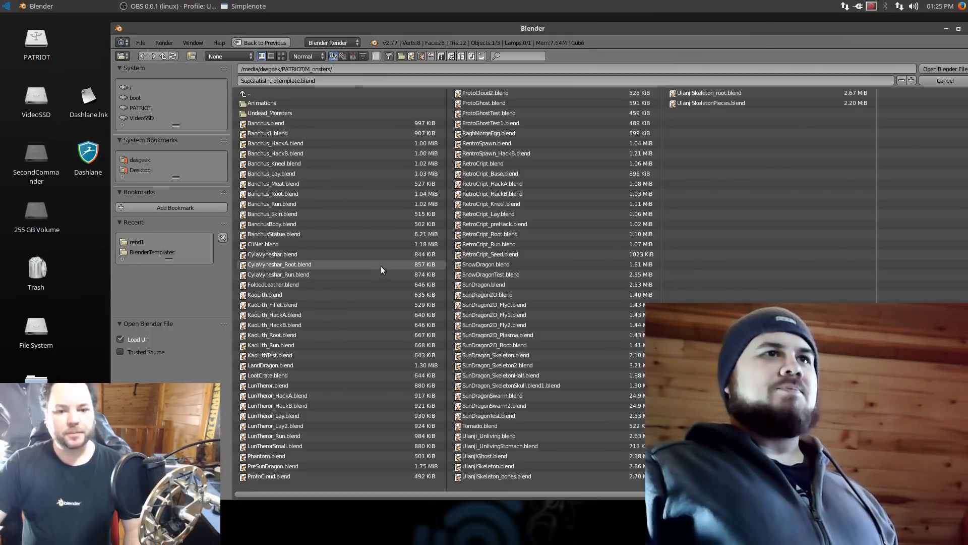
pyautogui.moveTo(509, 285)
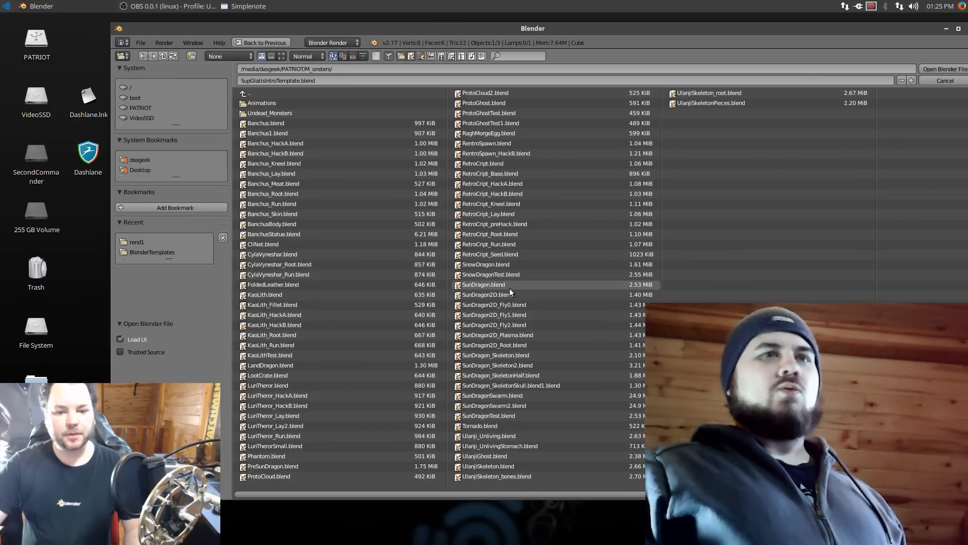
pyautogui.click(484, 284)
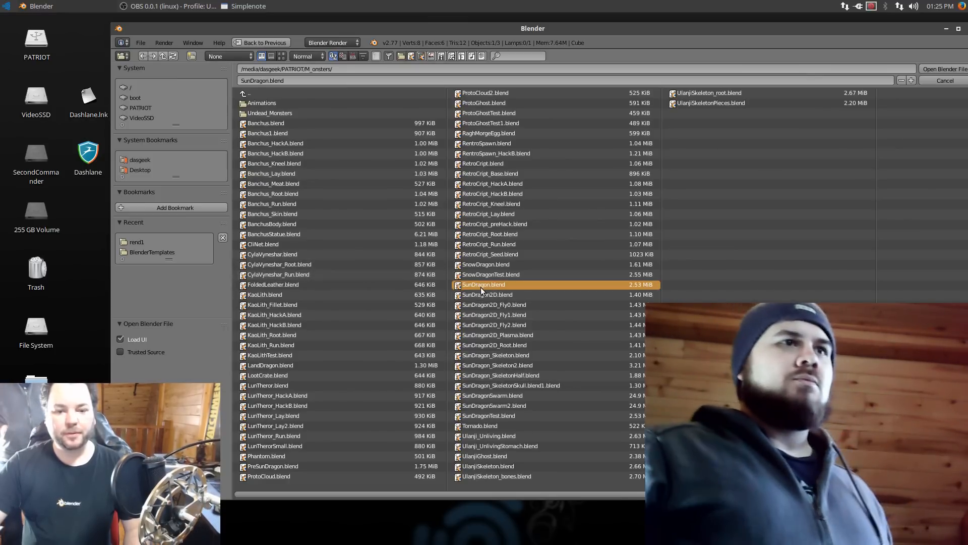
pyautogui.doubleClick(483, 284)
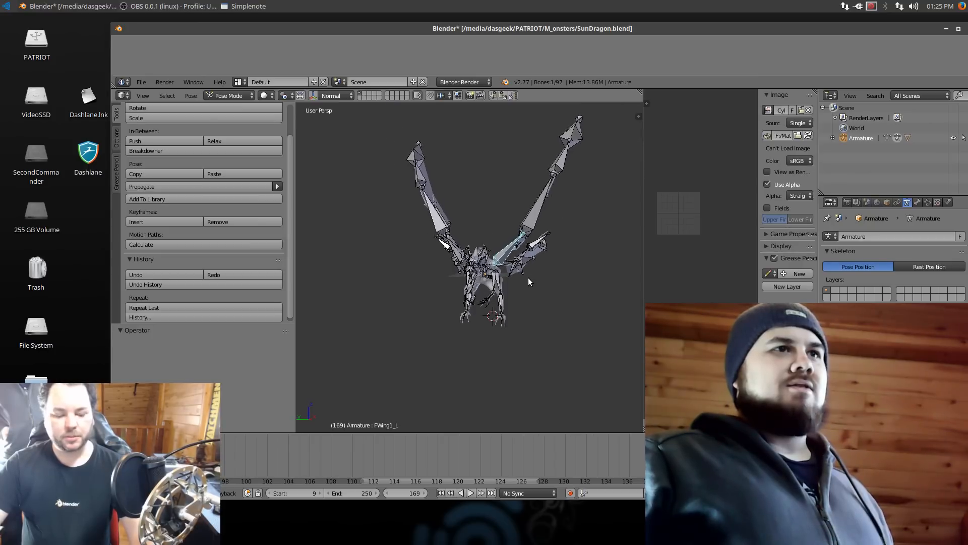
# Step: Orbit to a side view and switch the dragon rig from Pose Mode to Object Mode
pyautogui.moveTo(528, 281); pyautogui.dragTo(540, 312)
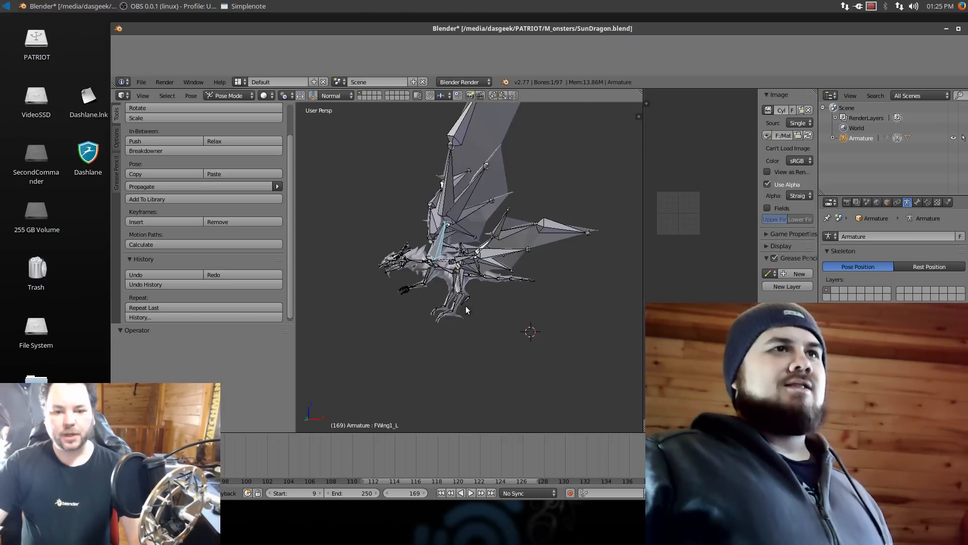
pyautogui.click(273, 96)
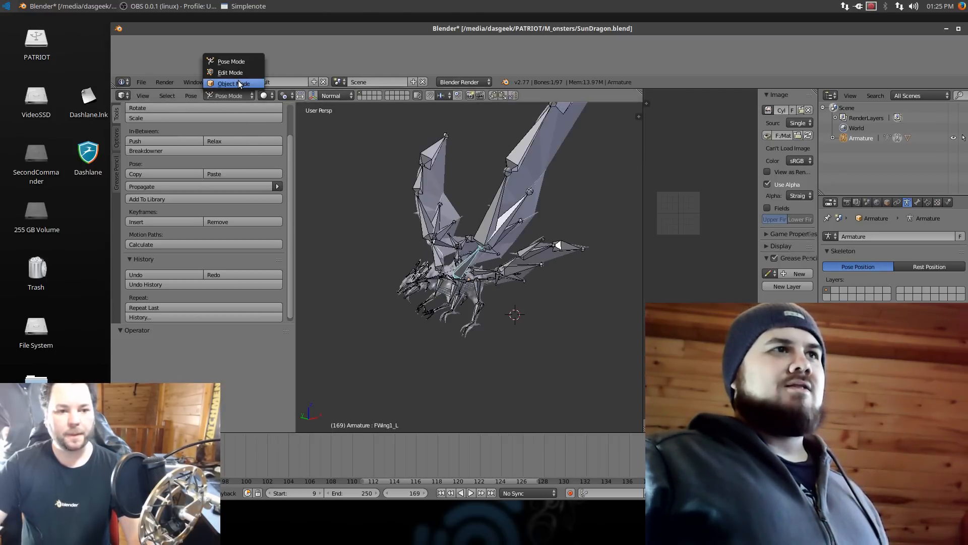
pyautogui.click(233, 83)
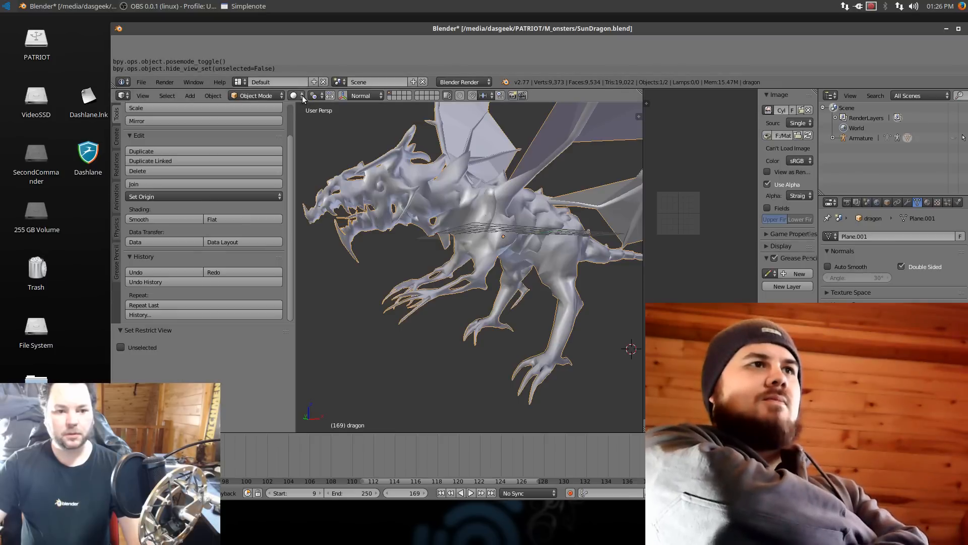
# Step: Enter Edit Mode on the dragon mesh and select a patch of faces on the tail
pyautogui.press('Tab')
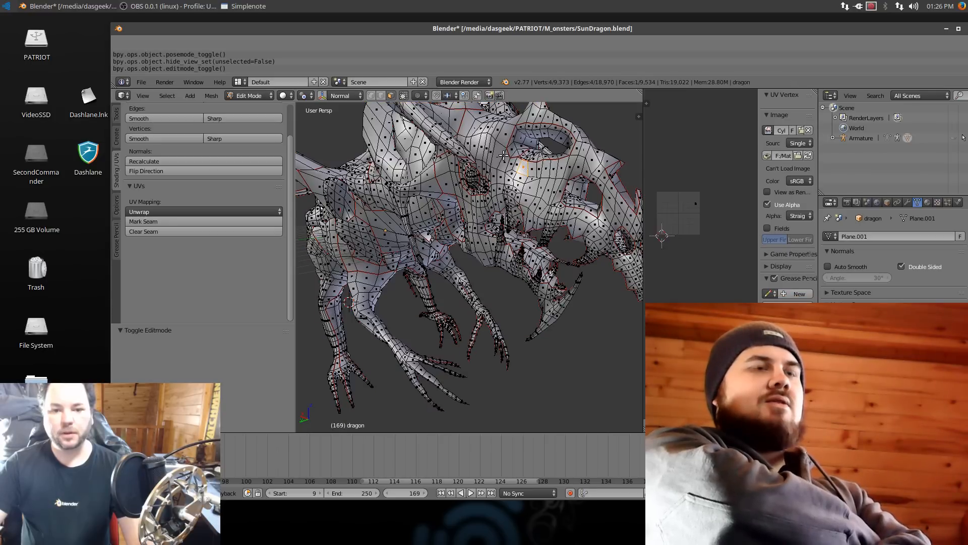
pyautogui.click(501, 149)
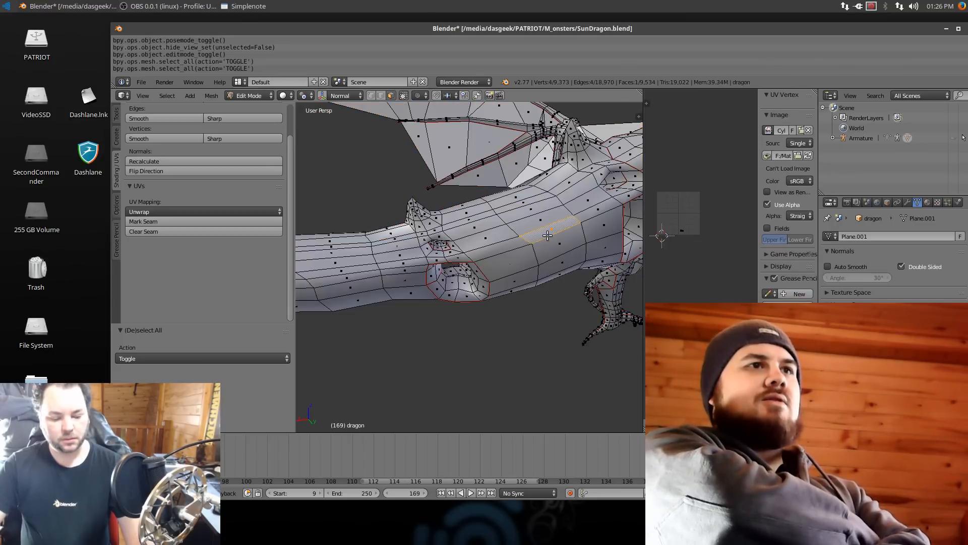
pyautogui.click(548, 233)
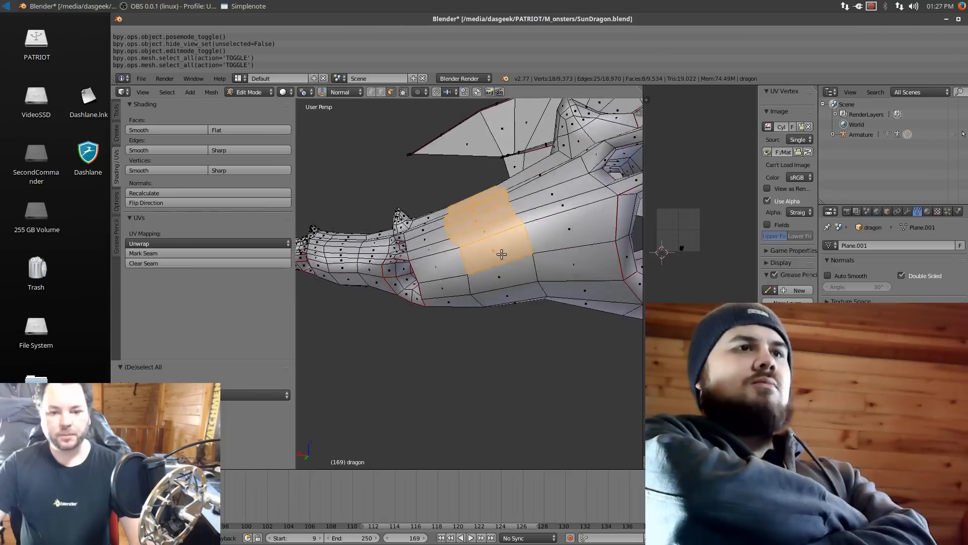
# Step: Delete the marked tail vertices, then select the opening's rim and extrude it outward
pyautogui.press('x')
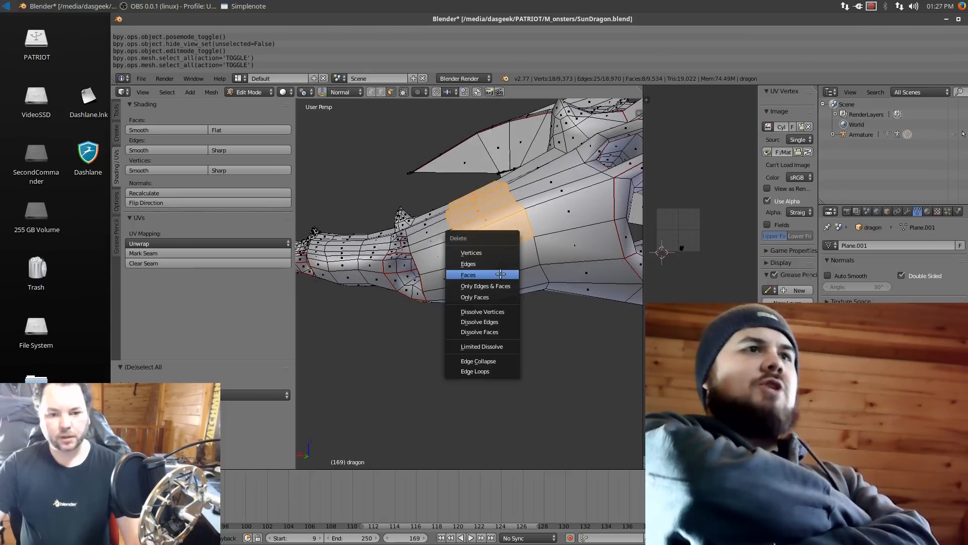
pyautogui.moveTo(478, 361)
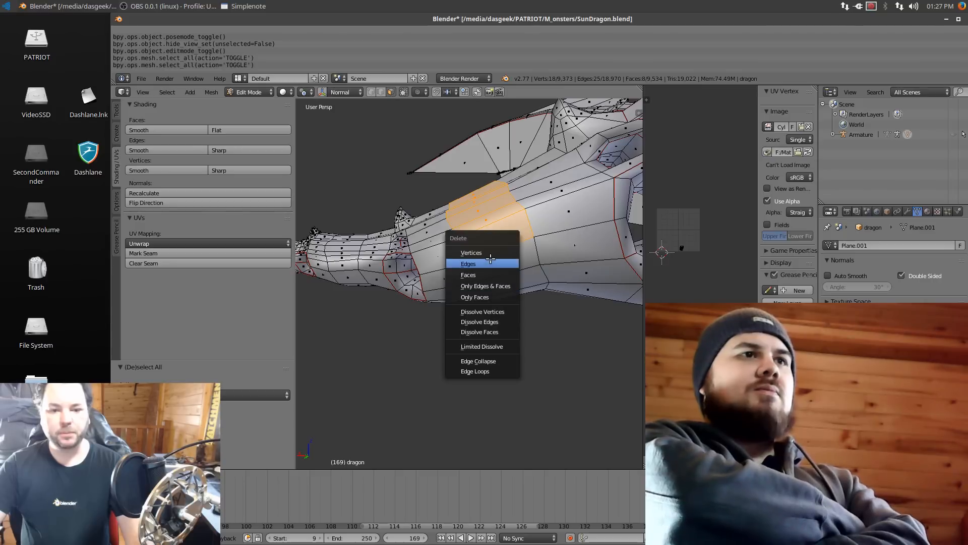
pyautogui.click(471, 252)
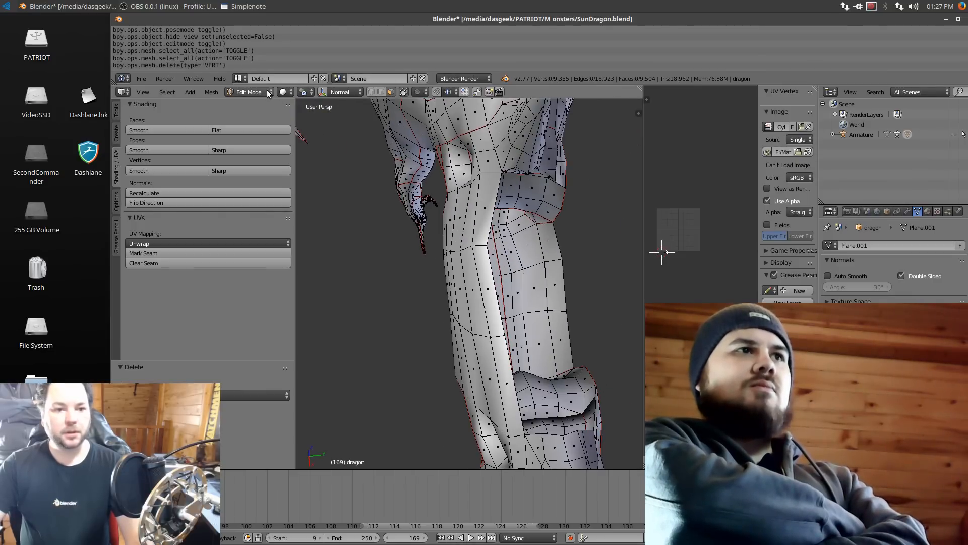
pyautogui.click(294, 92)
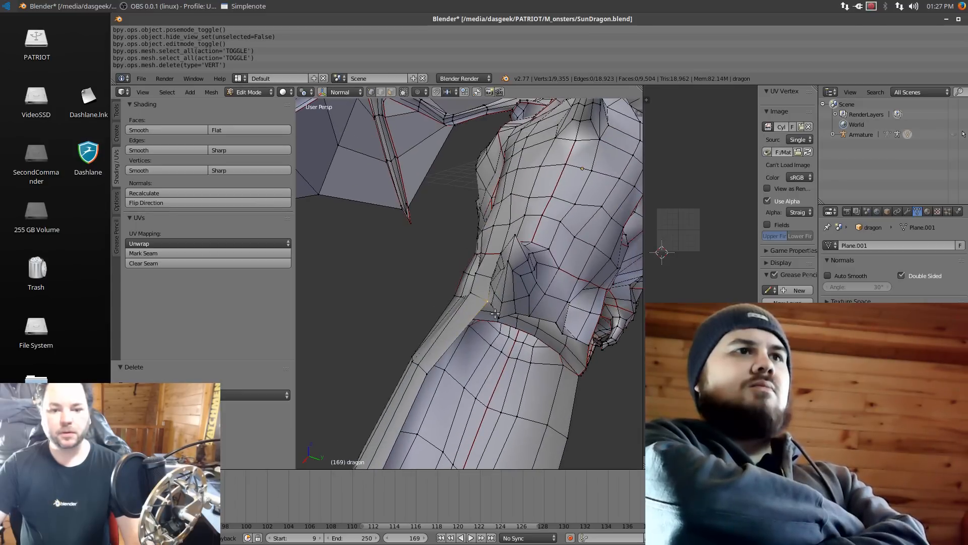
pyautogui.click(495, 314)
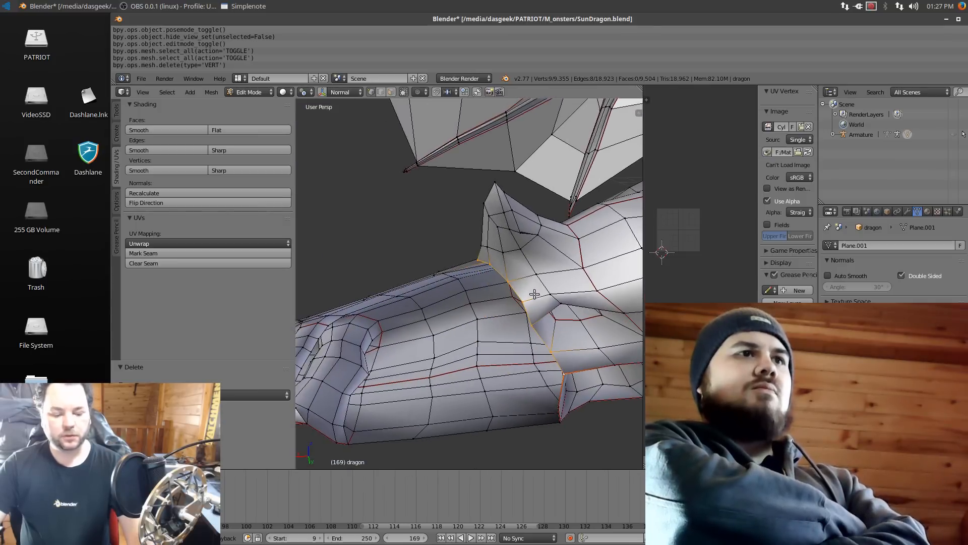
pyautogui.moveTo(534, 294); pyautogui.dragTo(387, 302)
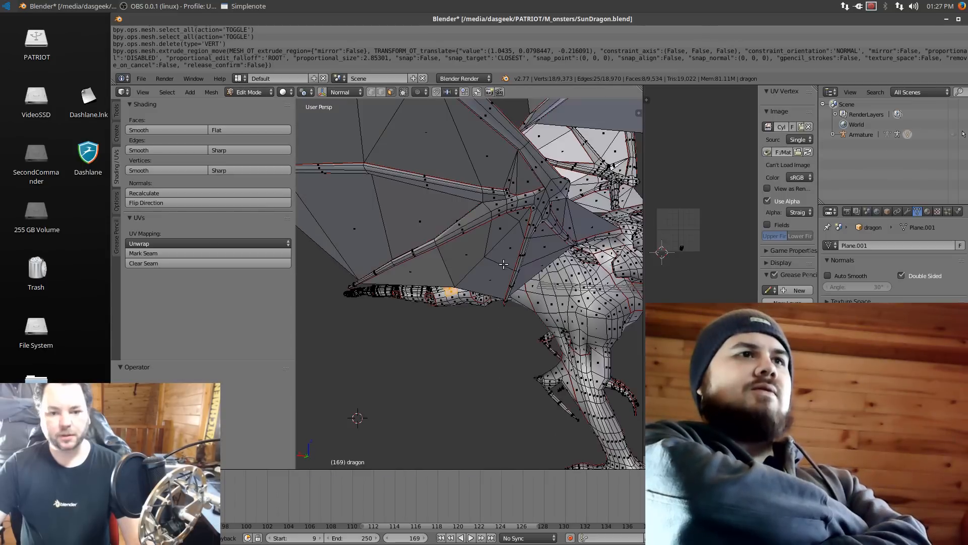
# Step: Select all dragon geometry and use the Tools tab's Mesh Tools to subdivide it
pyautogui.press('a')
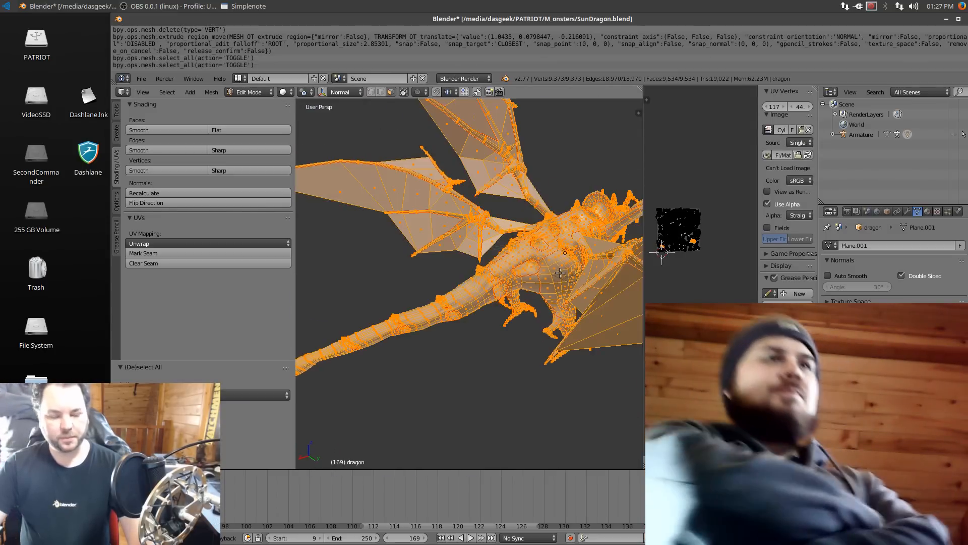
pyautogui.click(117, 135)
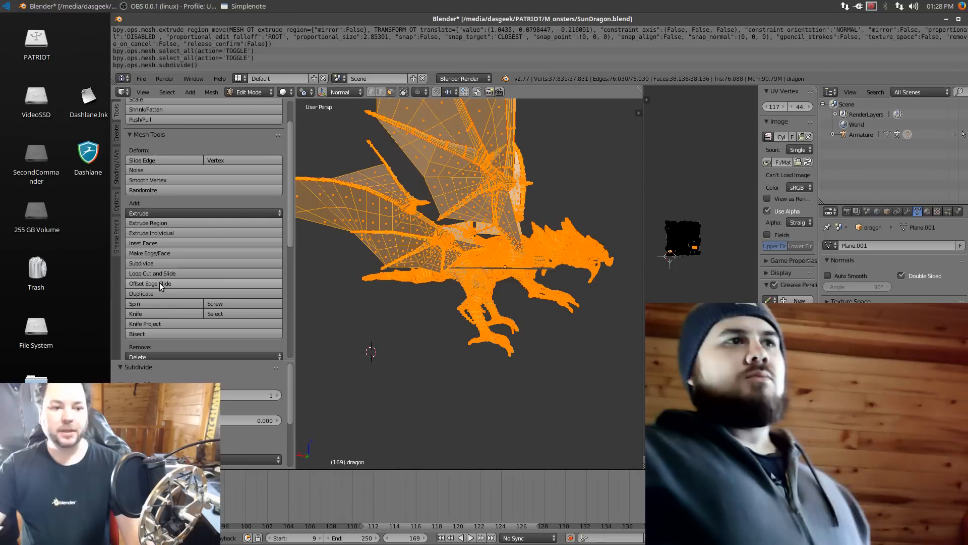
pyautogui.moveTo(151, 283)
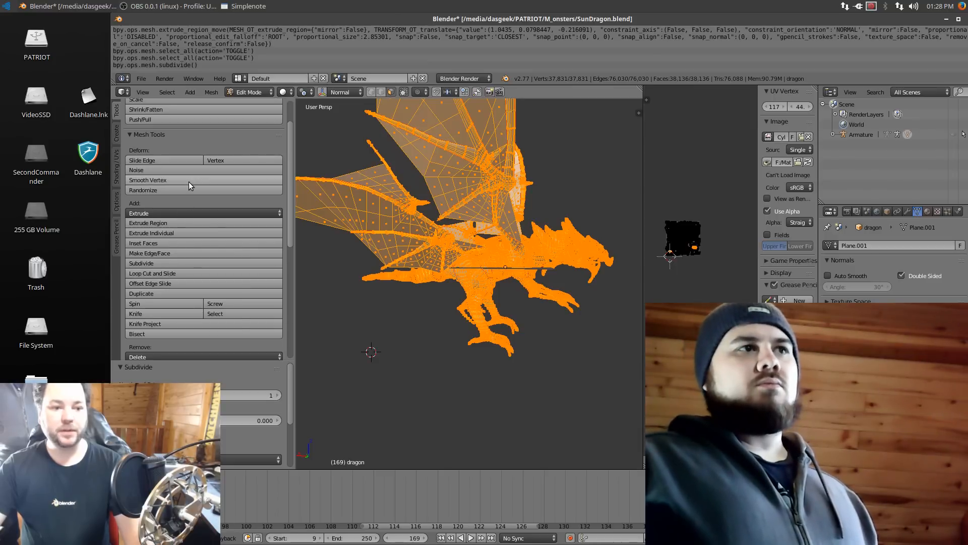
pyautogui.moveTo(148, 179)
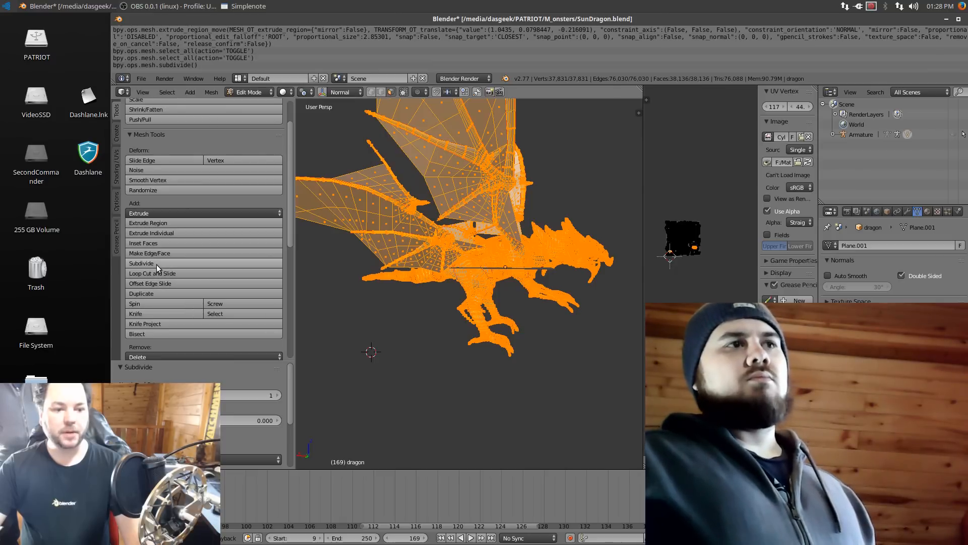
# Step: Subdivide the whole dragon mesh twice more, reaching about 608,041 vertices
pyautogui.click(141, 264)
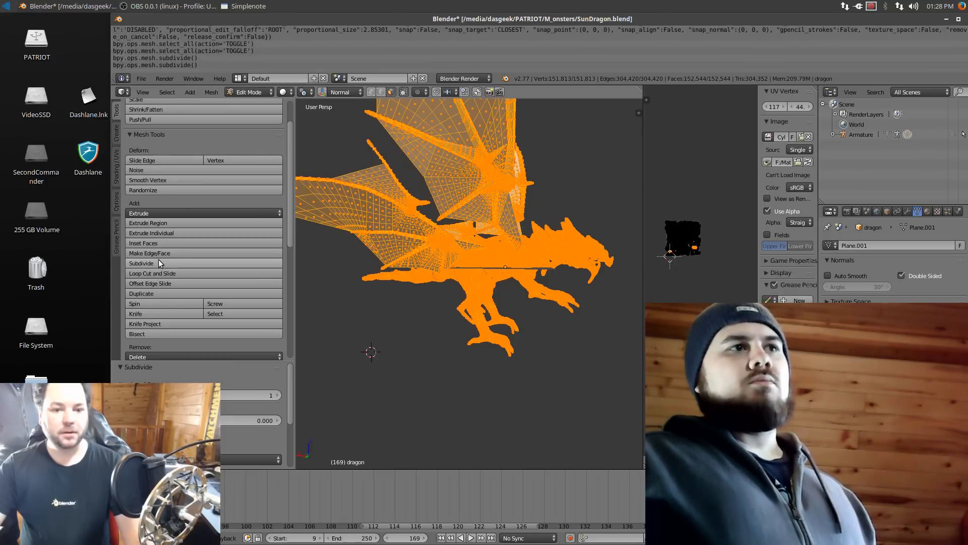
pyautogui.moveTo(141, 263)
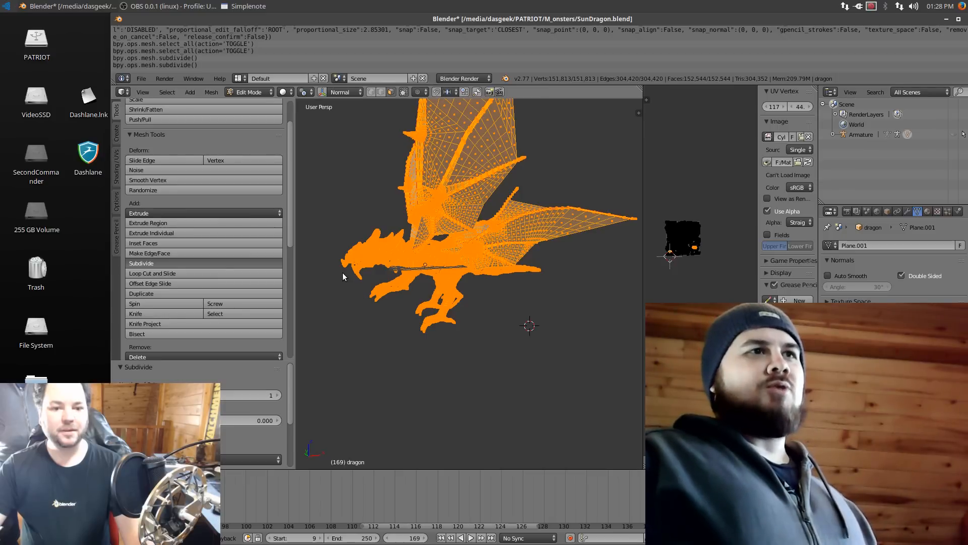
pyautogui.click(141, 262)
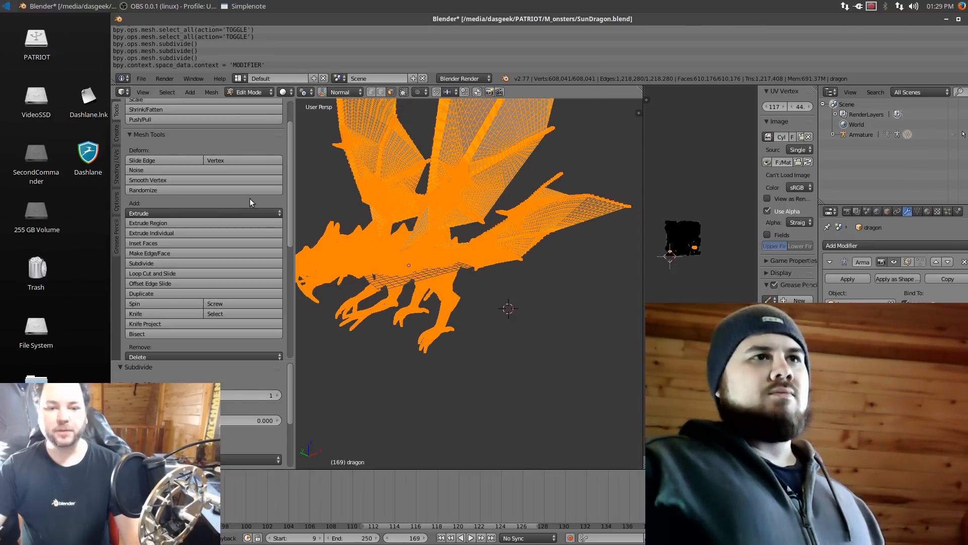
# Step: Switch the reverted 9,373-vertex dragon into Sculpt Mode from the mode dropdown
pyautogui.click(249, 92)
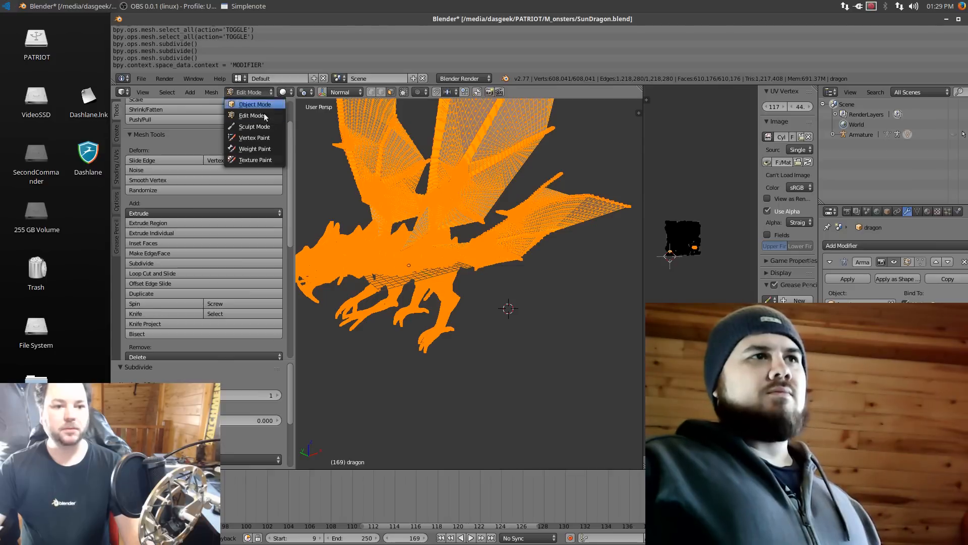
pyautogui.click(252, 115)
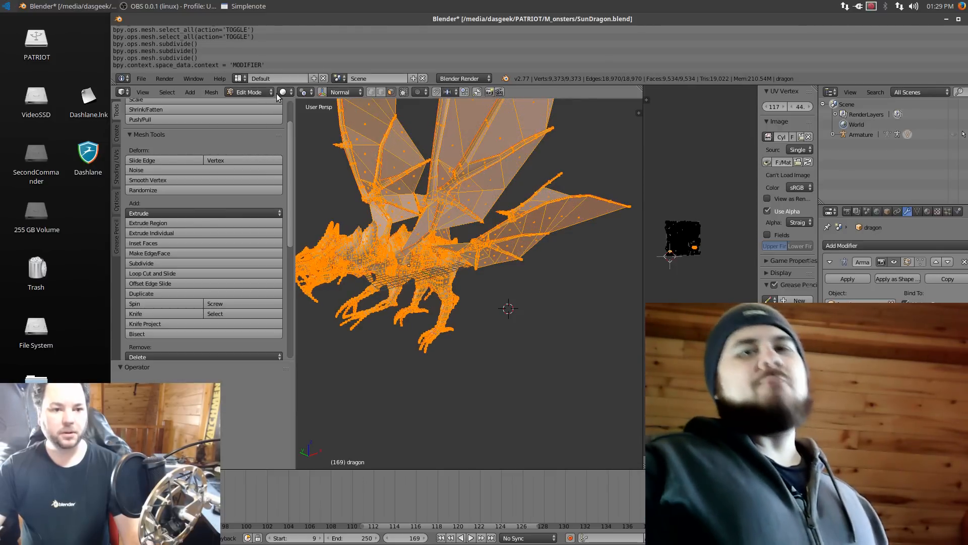
pyautogui.click(284, 92)
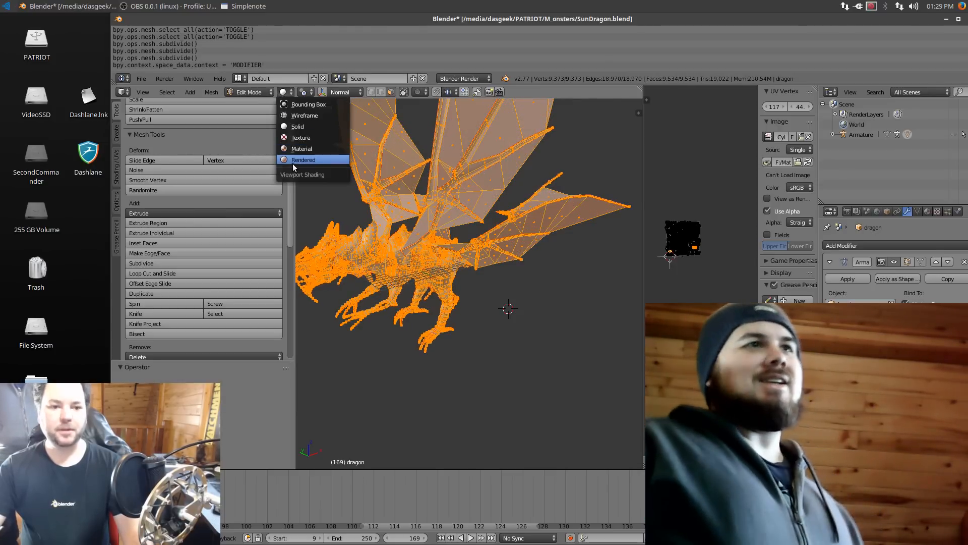
pyautogui.click(249, 91)
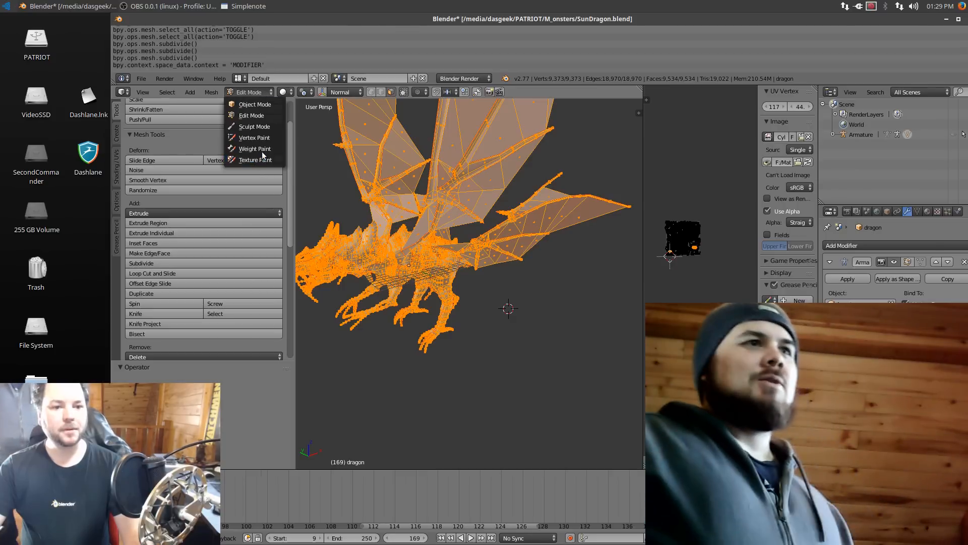
pyautogui.click(254, 127)
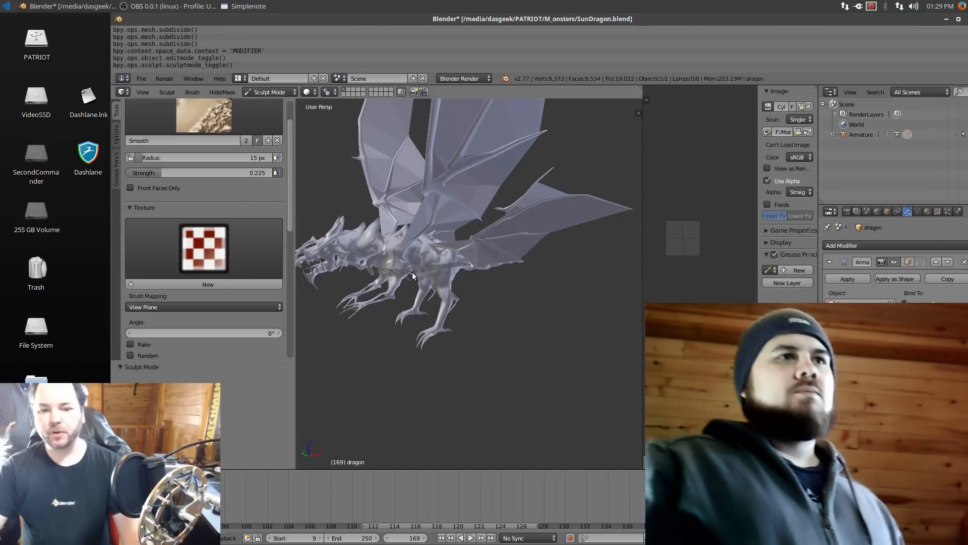
pyautogui.moveTo(413, 275)
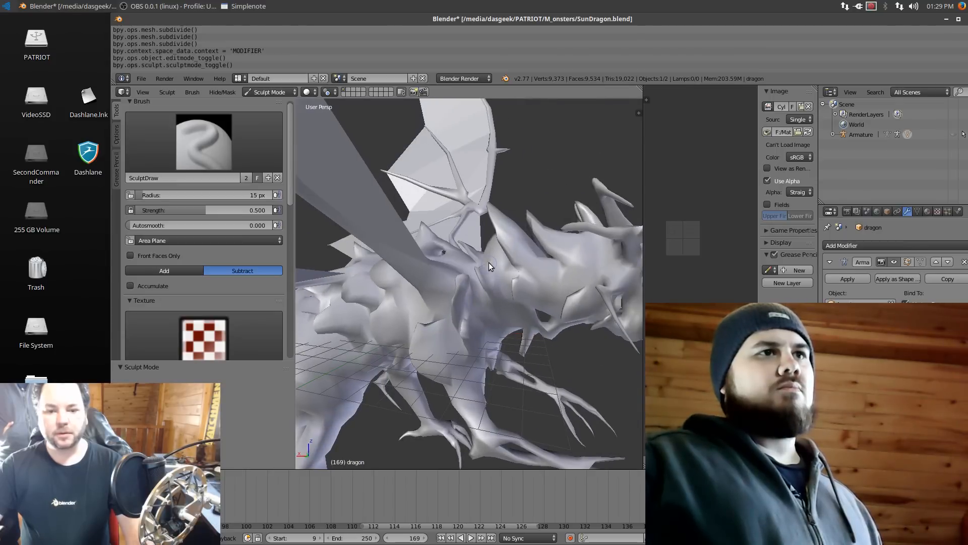
# Step: Orbit around the dragon's spiky back, then pull back to view the whole dragon
pyautogui.moveTo(488, 266); pyautogui.dragTo(531, 292)
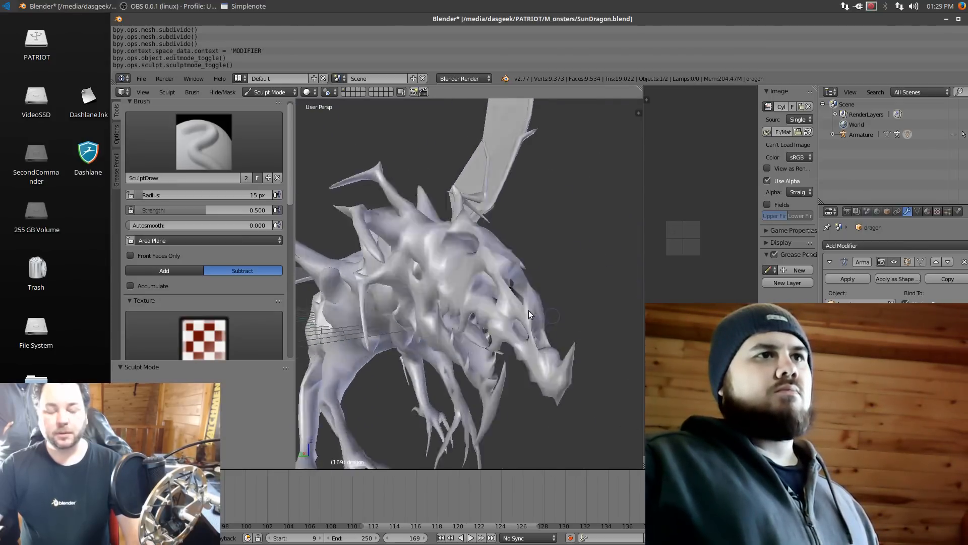
pyautogui.moveTo(528, 315); pyautogui.dragTo(547, 286)
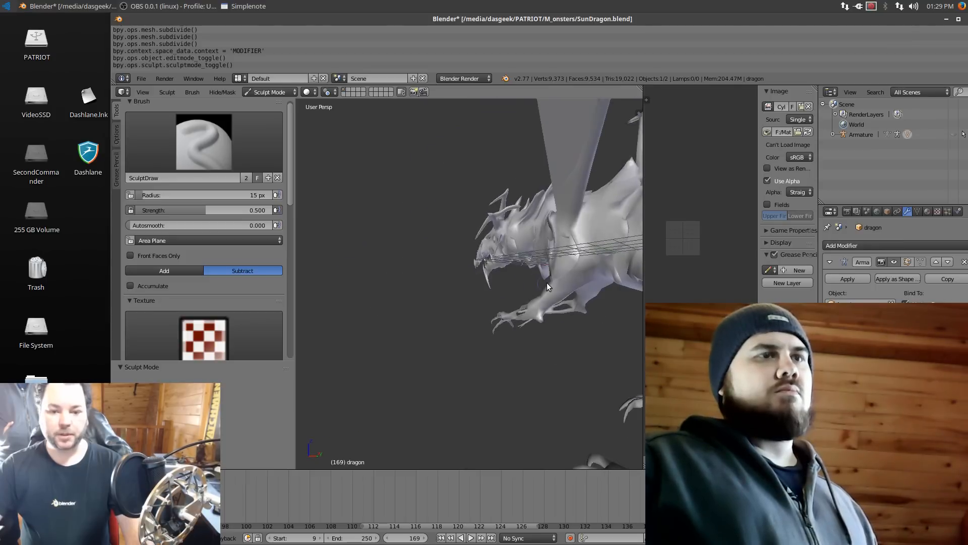
pyautogui.moveTo(549, 284); pyautogui.dragTo(476, 275)
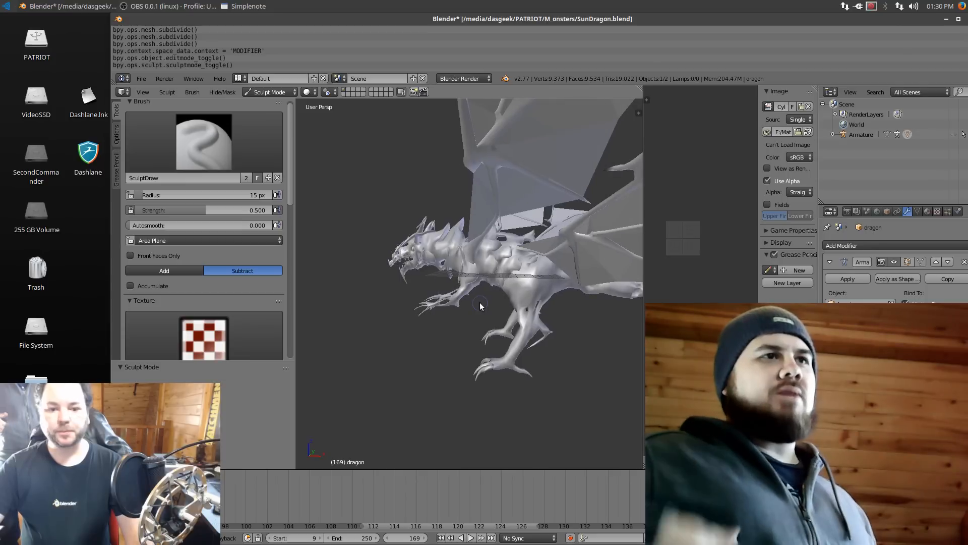
pyautogui.moveTo(592, 136)
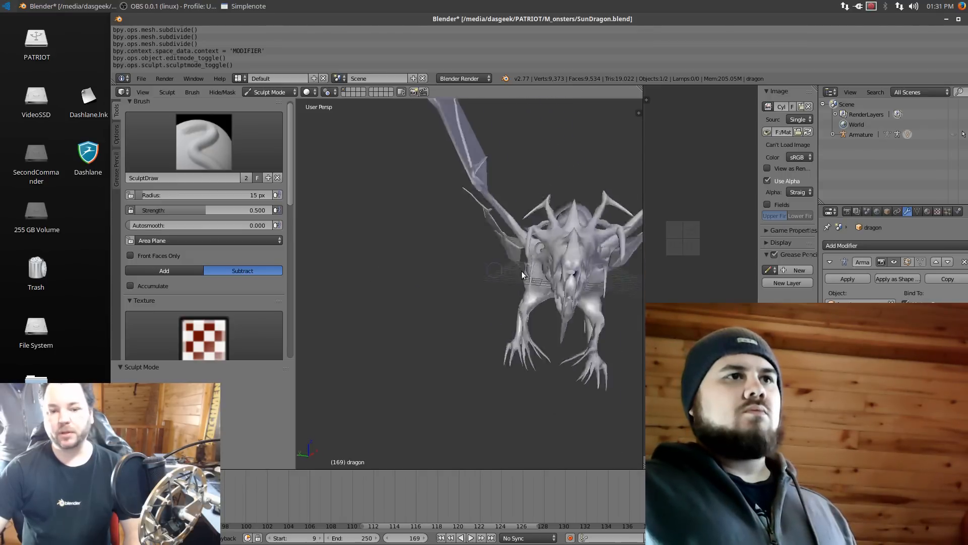
# Step: Zoom in on the dragon's head, then back out to a side view of head and body
pyautogui.moveTo(525, 272); pyautogui.dragTo(408, 259)
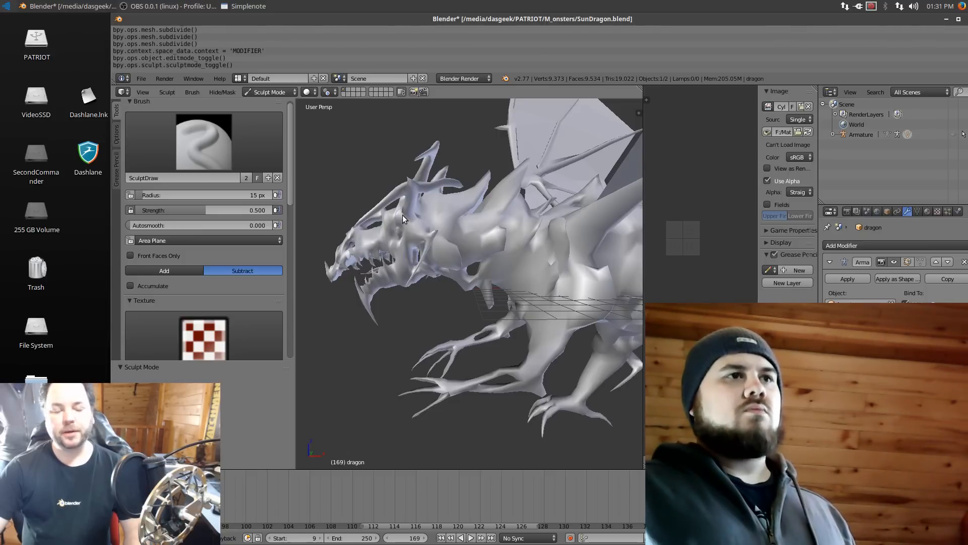
pyautogui.moveTo(405, 250)
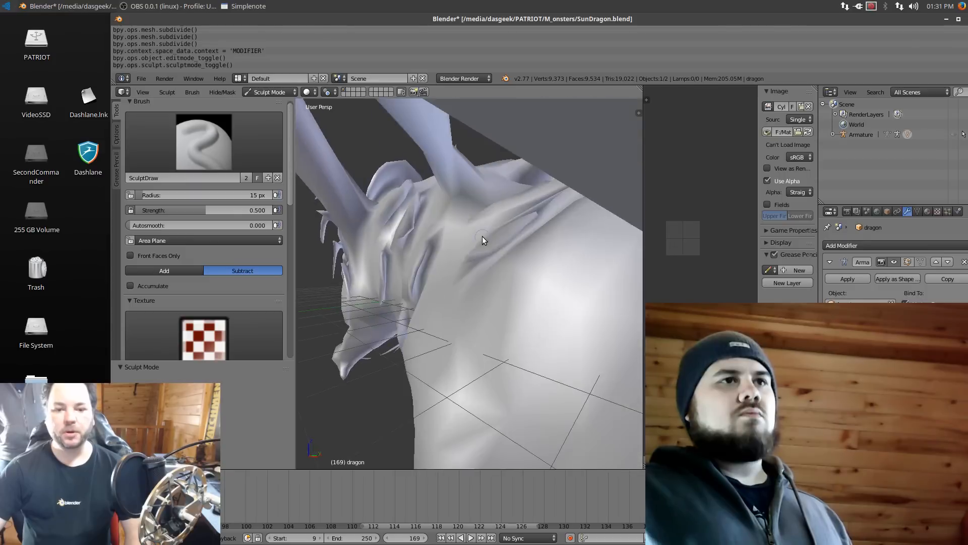
pyautogui.moveTo(484, 240); pyautogui.dragTo(530, 334)
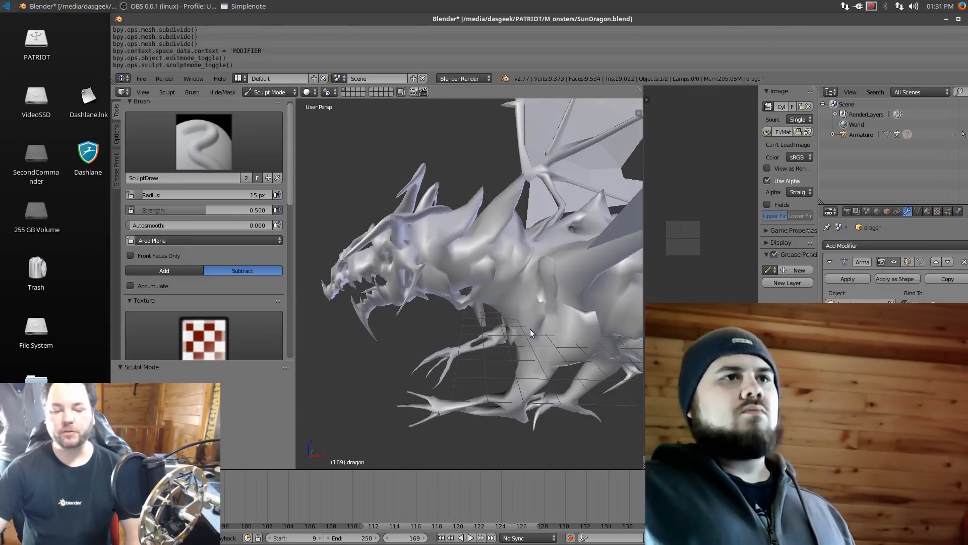
pyautogui.moveTo(531, 333); pyautogui.dragTo(542, 316)
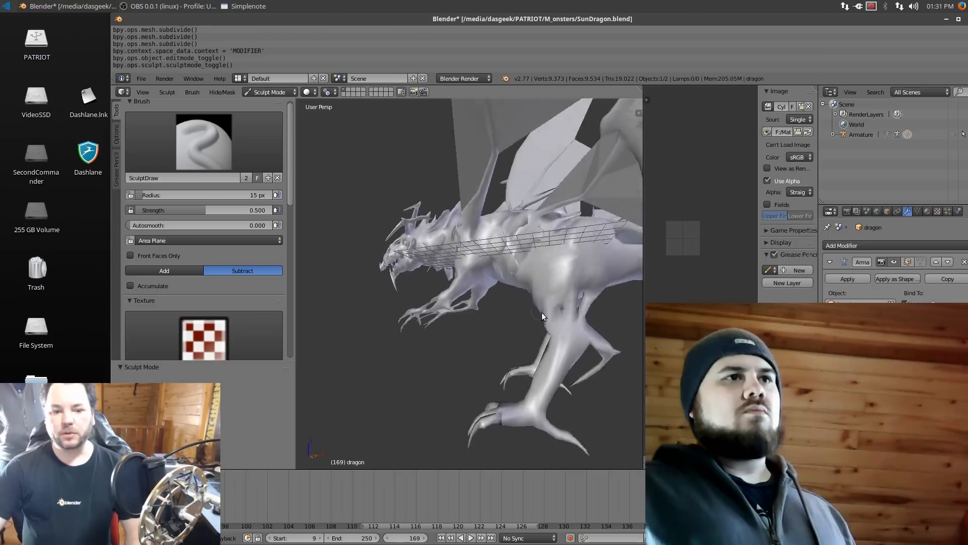
pyautogui.moveTo(542, 316); pyautogui.dragTo(585, 330)
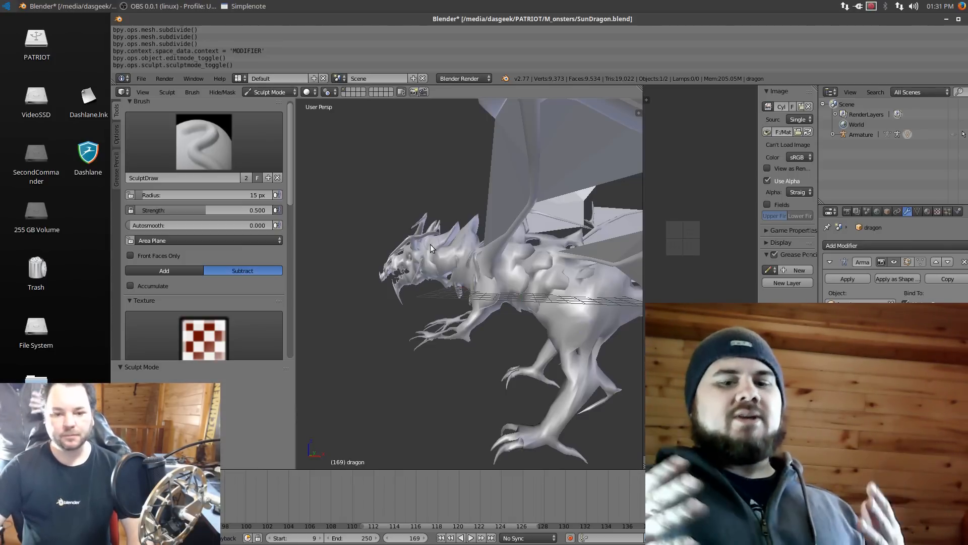
# Step: View the winged dragon whole, at its chest, from the other side and front
pyautogui.moveTo(432, 247); pyautogui.dragTo(580, 260)
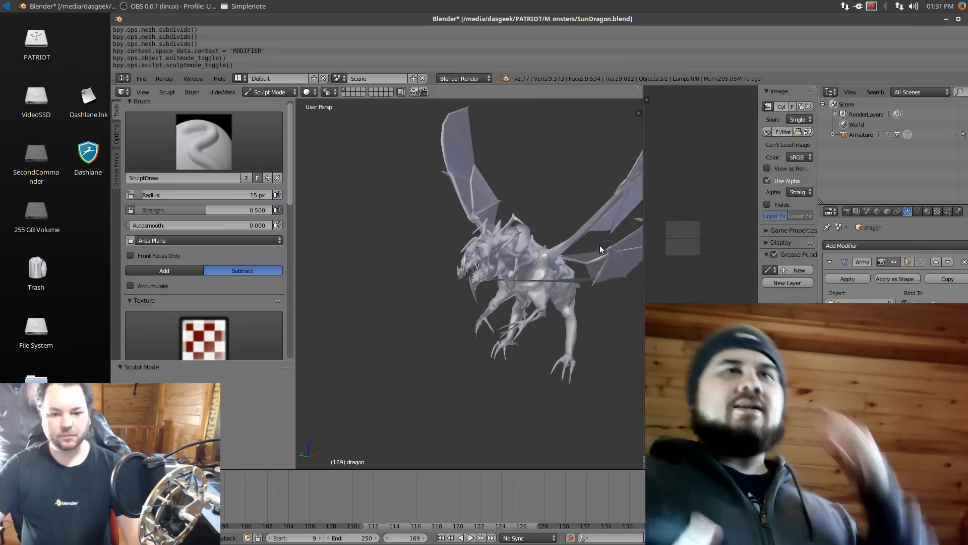
pyautogui.moveTo(599, 247); pyautogui.dragTo(491, 258)
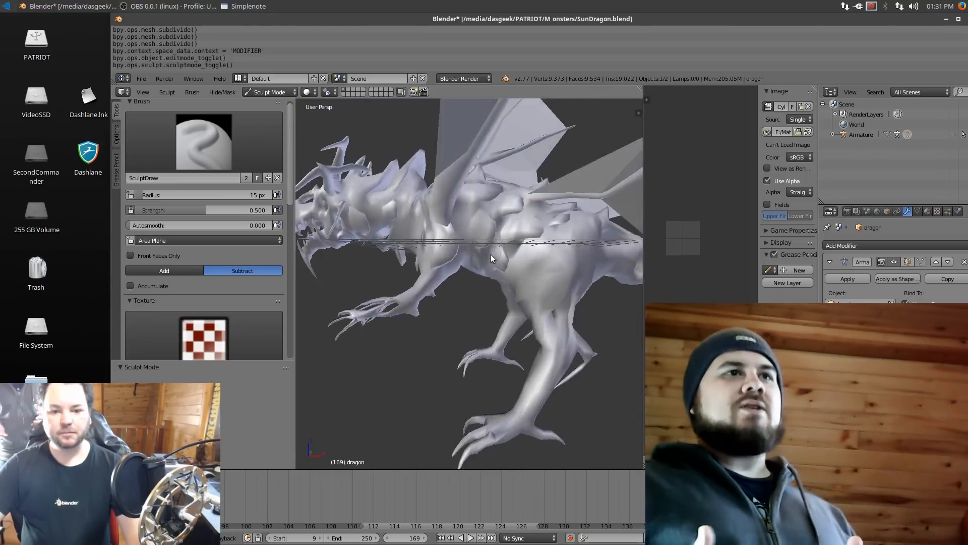
pyautogui.moveTo(491, 258); pyautogui.dragTo(553, 264)
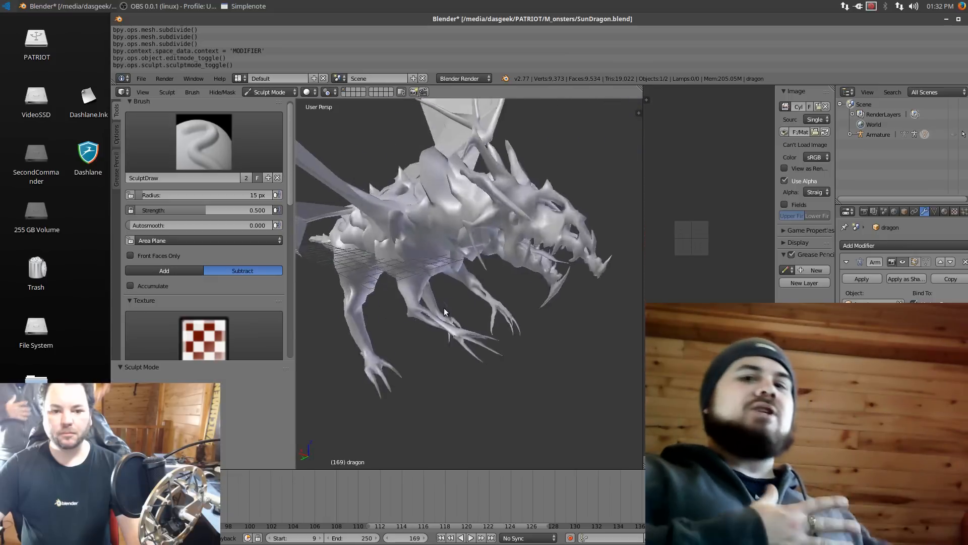
pyautogui.moveTo(445, 312); pyautogui.dragTo(525, 270)
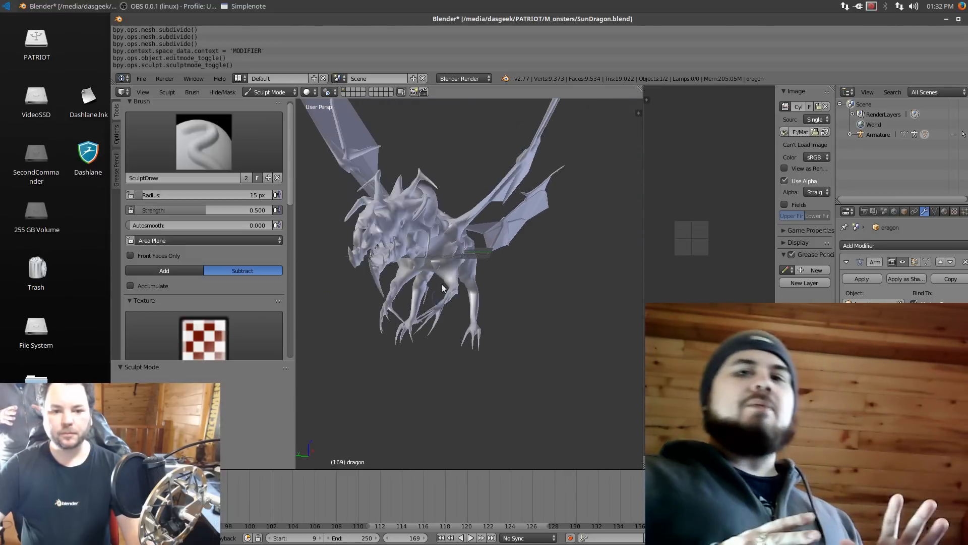
pyautogui.click(269, 92)
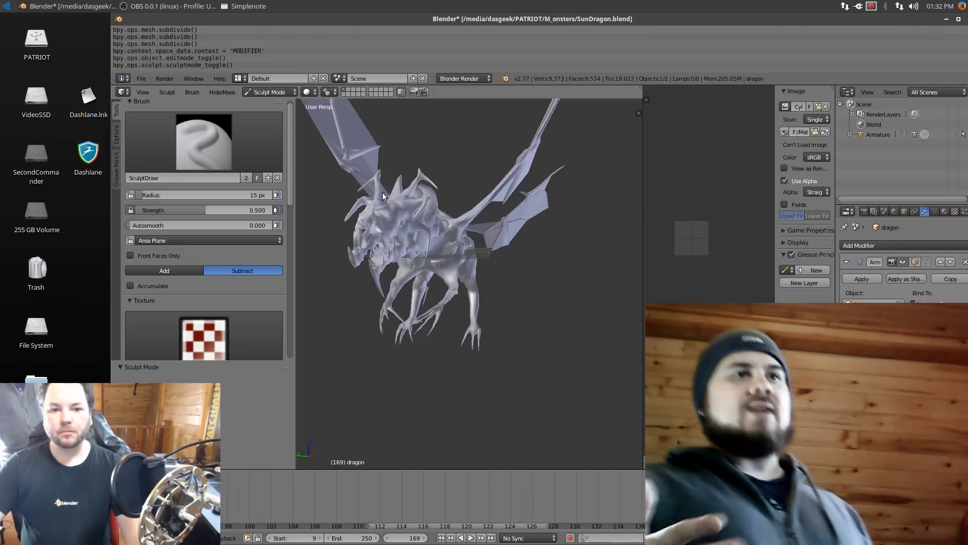
pyautogui.moveTo(343, 248)
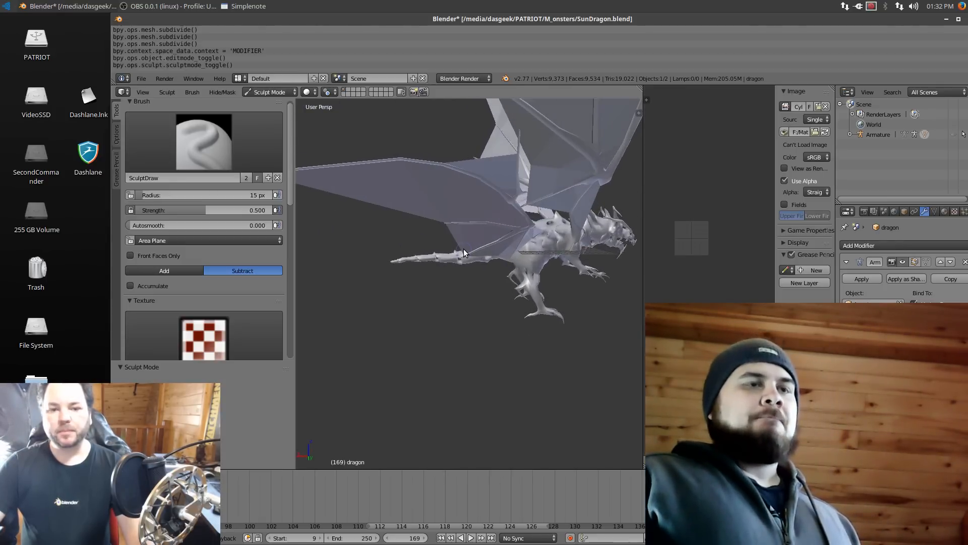
pyautogui.moveTo(460, 253)
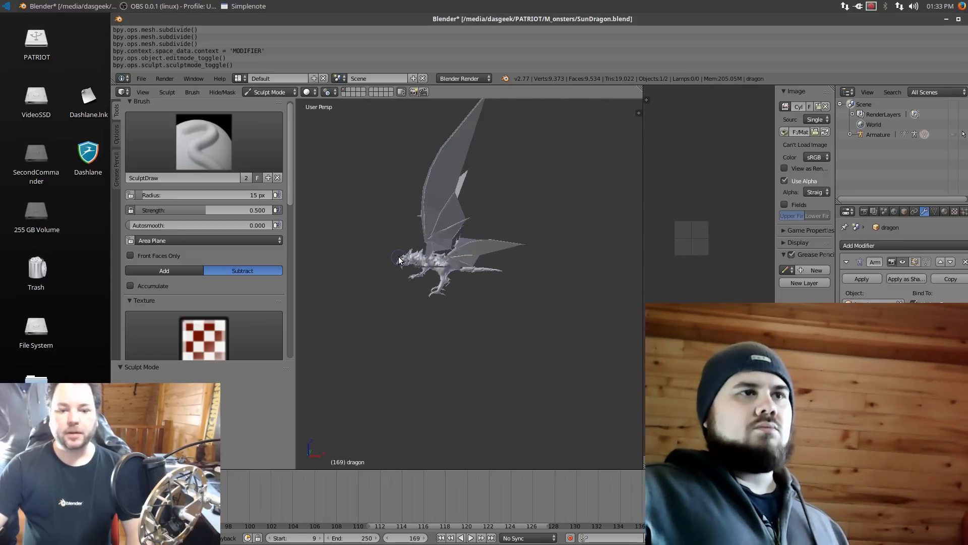
pyautogui.moveTo(402, 262)
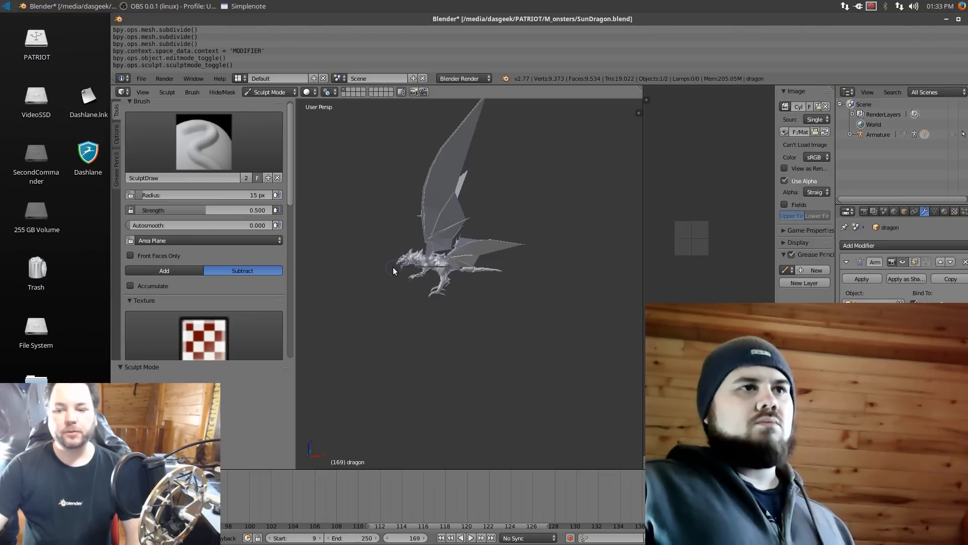
# Step: Rotate the viewport so the whole winged dragon faces the opposite way
pyautogui.moveTo(393, 271); pyautogui.dragTo(573, 289)
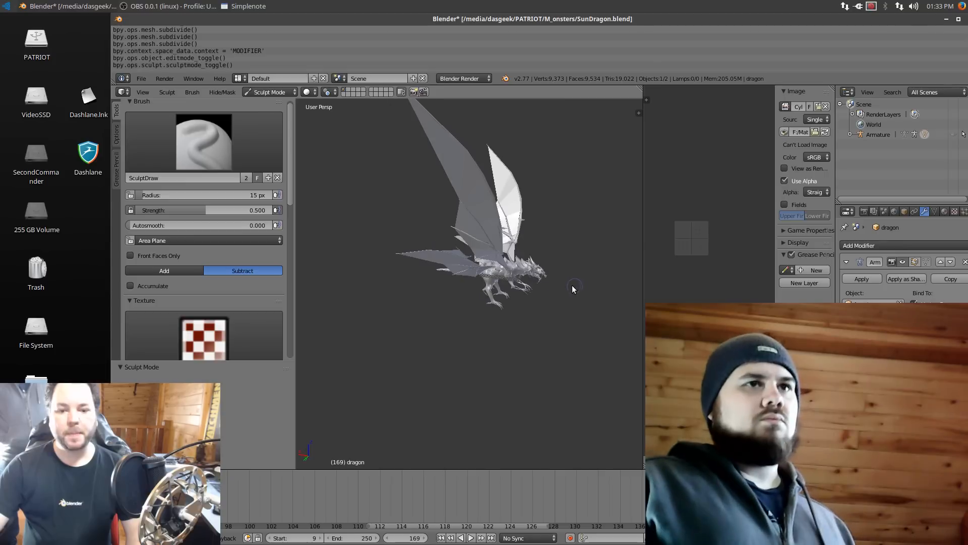
# Step: Drag the view back so the dragon's head points toward the left
pyautogui.moveTo(573, 289); pyautogui.dragTo(386, 291)
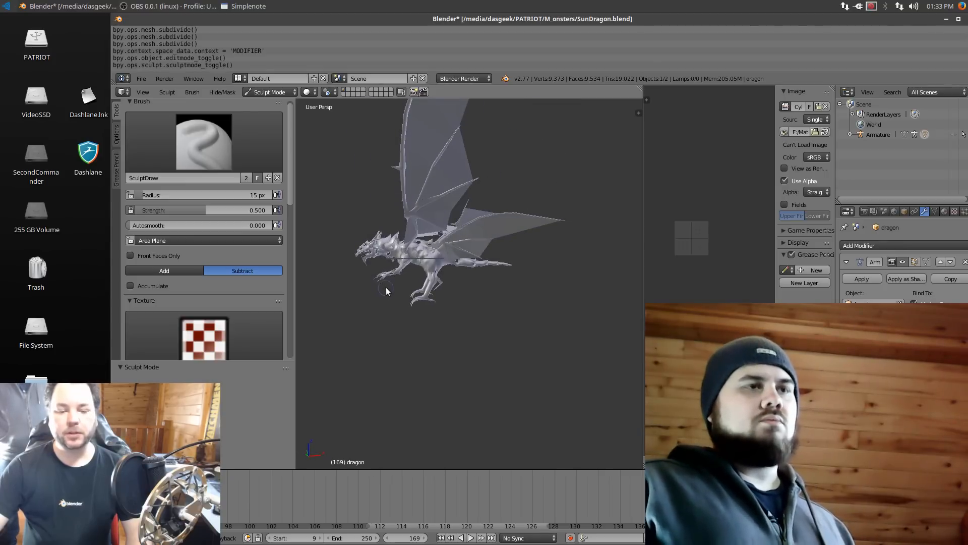
pyautogui.moveTo(390, 292)
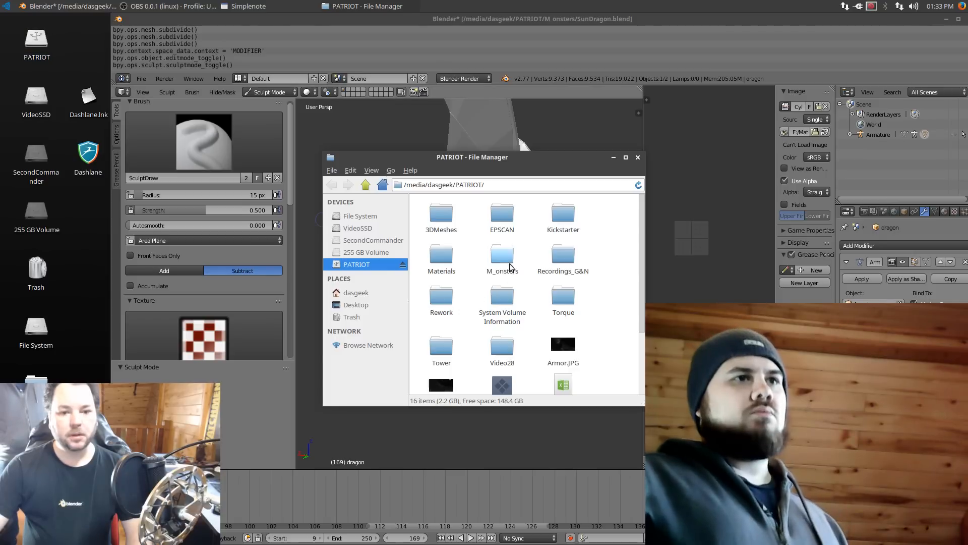
# Step: Peek into 3DMeshes, then scroll M_onsters' 187 items on PATRIOT and close File Manager
pyautogui.doubleClick(441, 212)
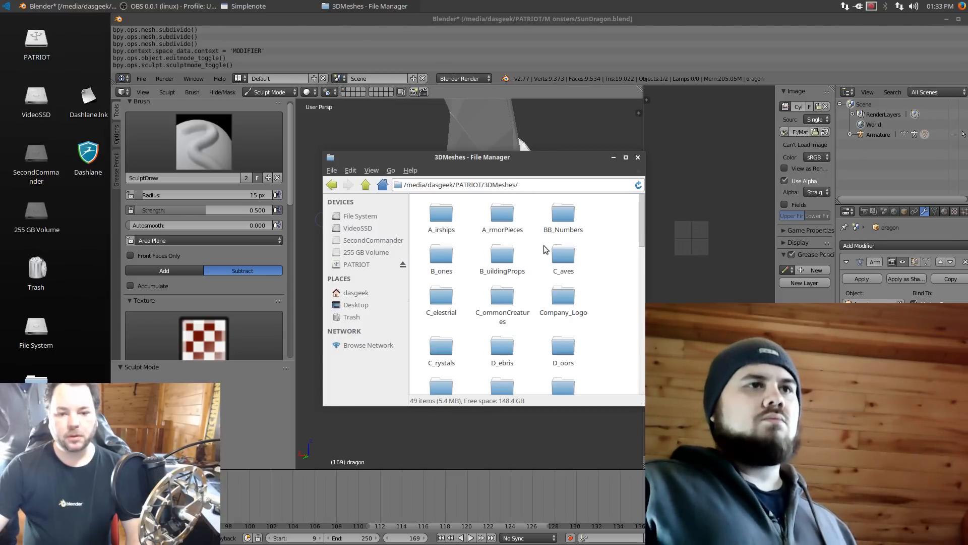
pyautogui.click(332, 184)
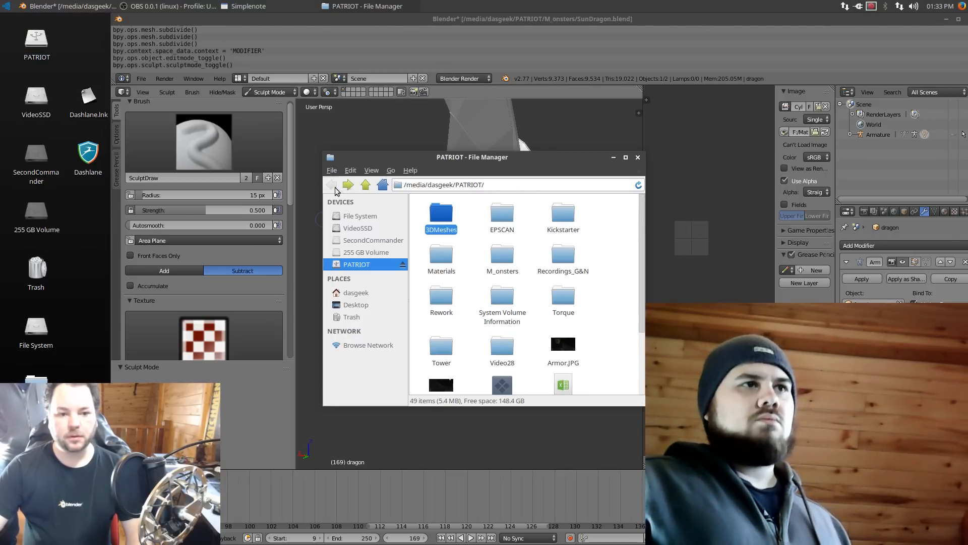
pyautogui.doubleClick(502, 257)
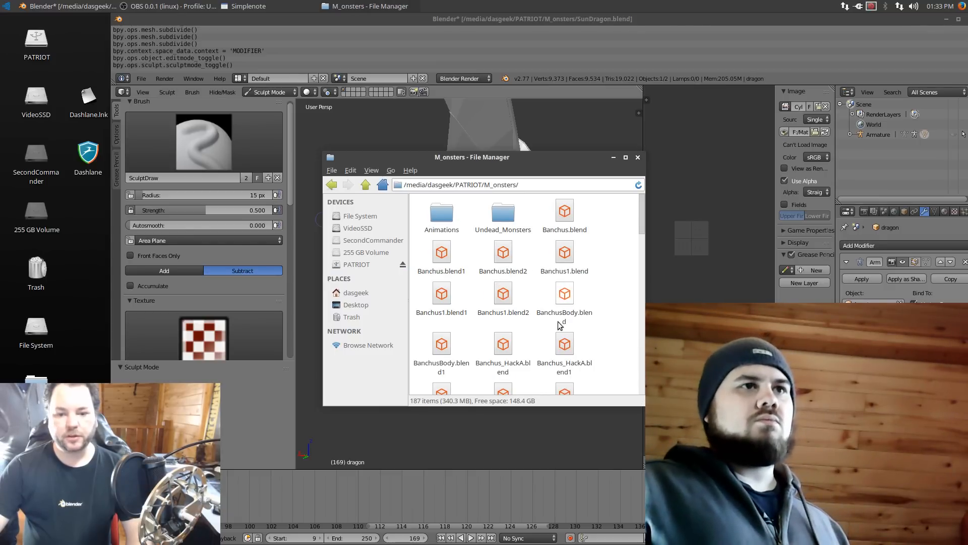
pyautogui.scroll(-3)
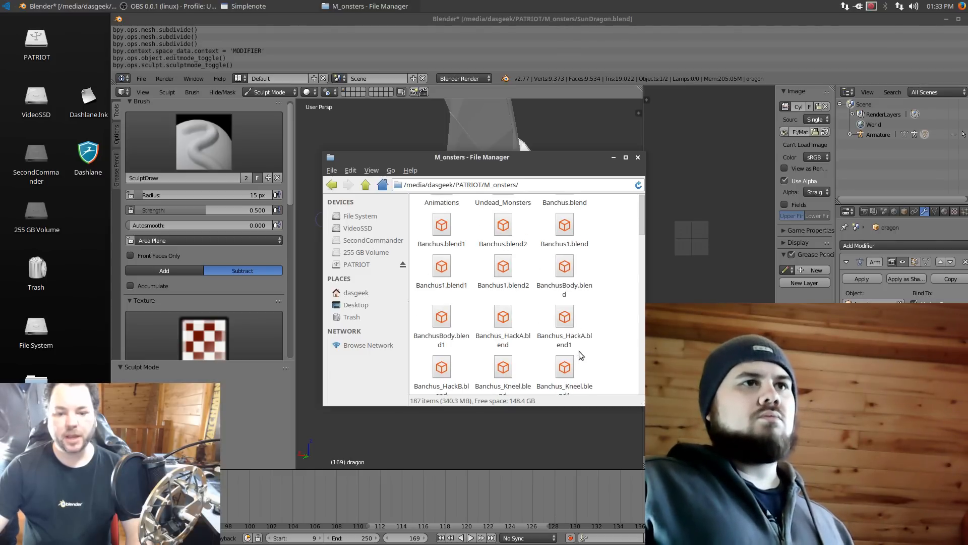
pyautogui.scroll(-3)
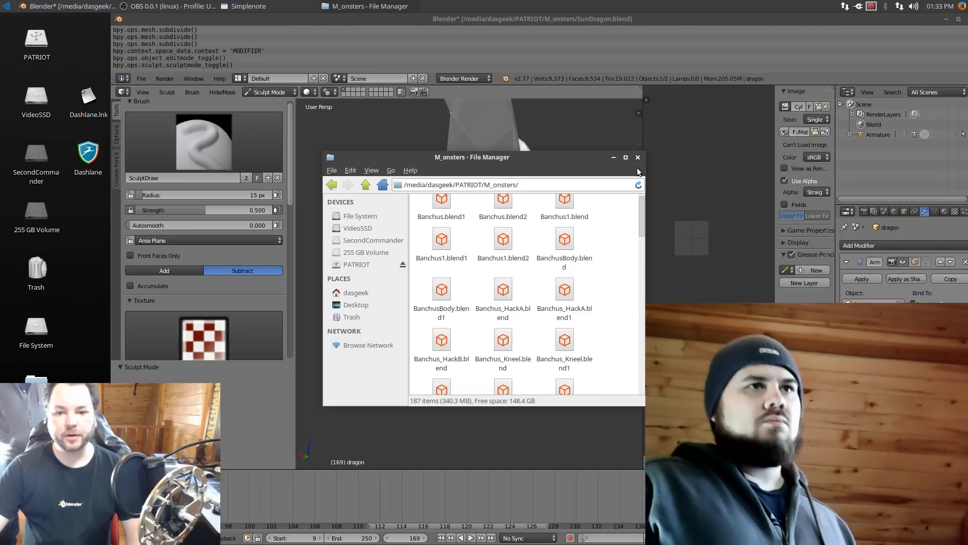
pyautogui.click(614, 157)
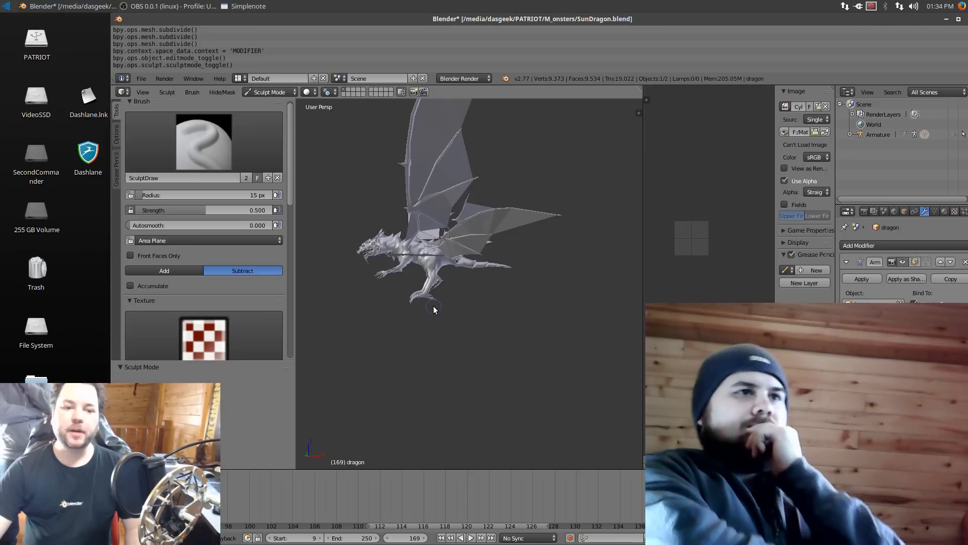
pyautogui.moveTo(388, 262)
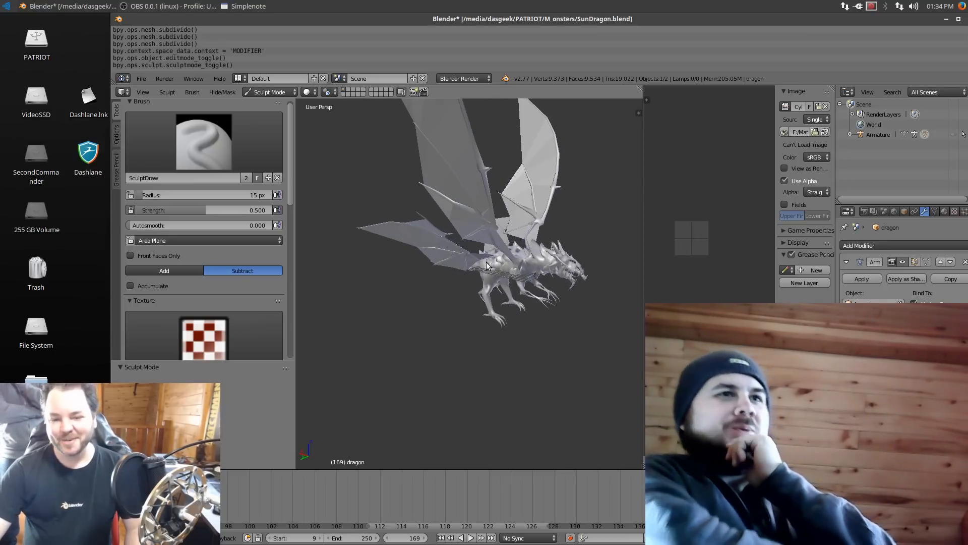
pyautogui.moveTo(488, 266); pyautogui.dragTo(407, 277)
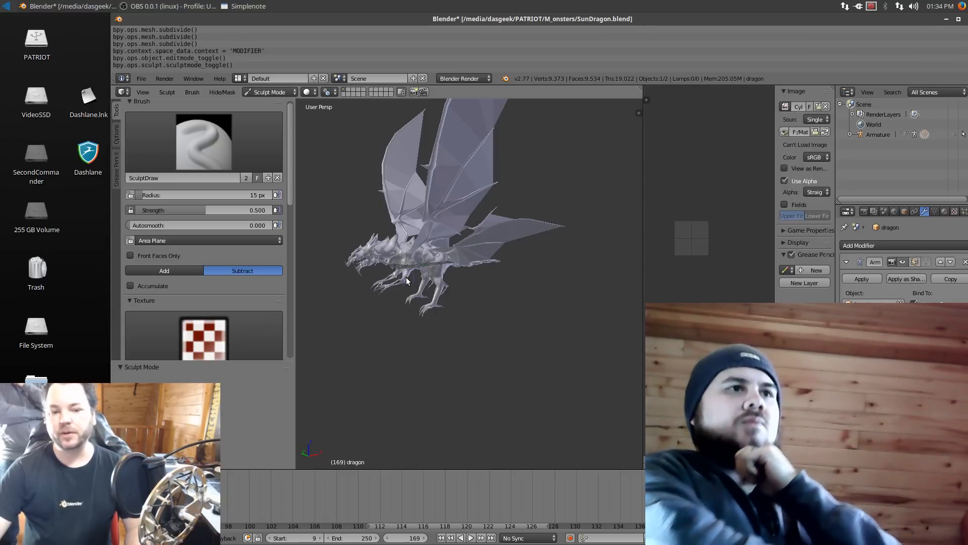
pyautogui.moveTo(478, 278)
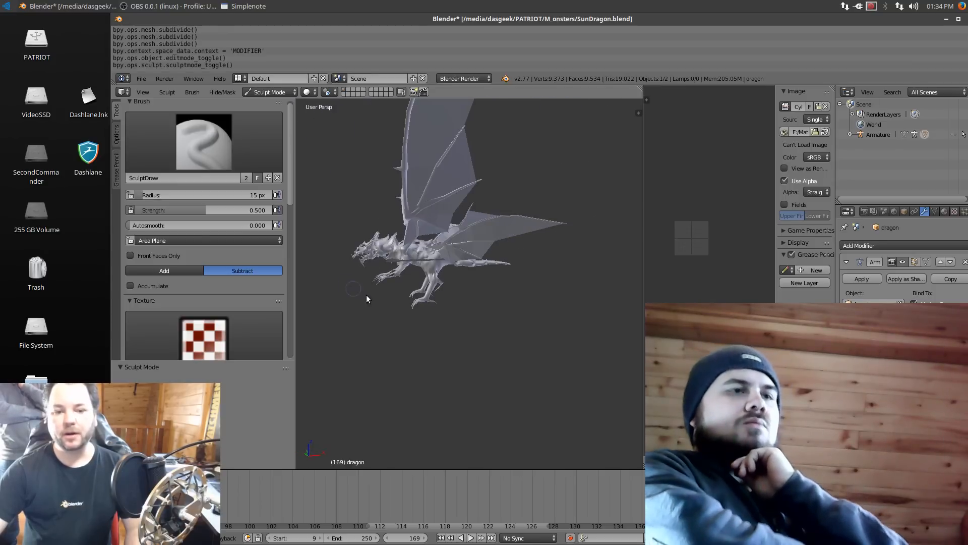
pyautogui.moveTo(401, 320)
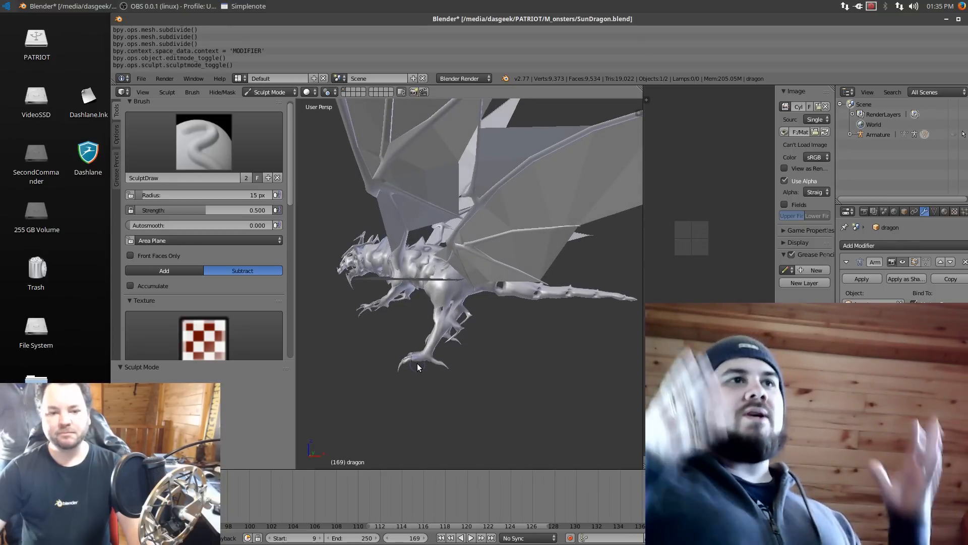
pyautogui.moveTo(419, 368); pyautogui.dragTo(569, 347)
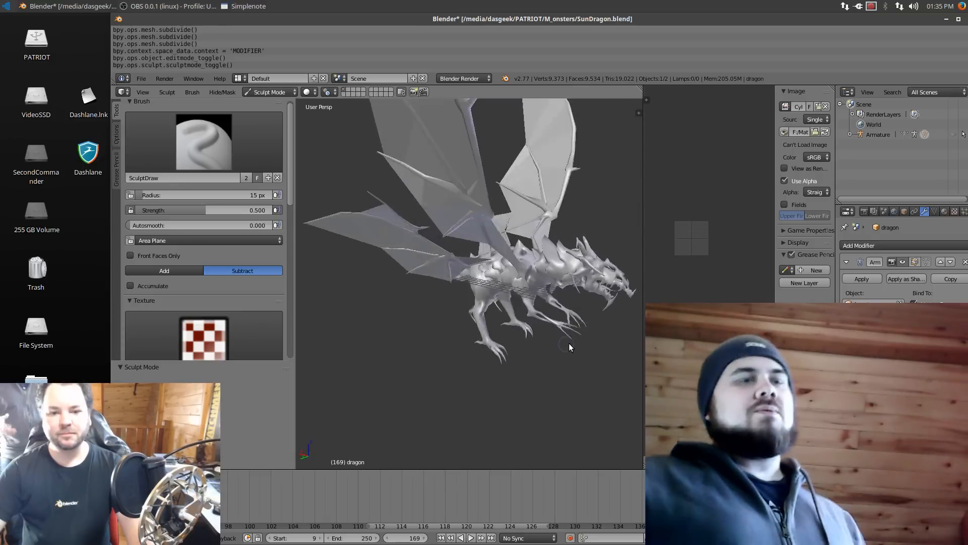
pyautogui.moveTo(568, 346); pyautogui.dragTo(401, 327)
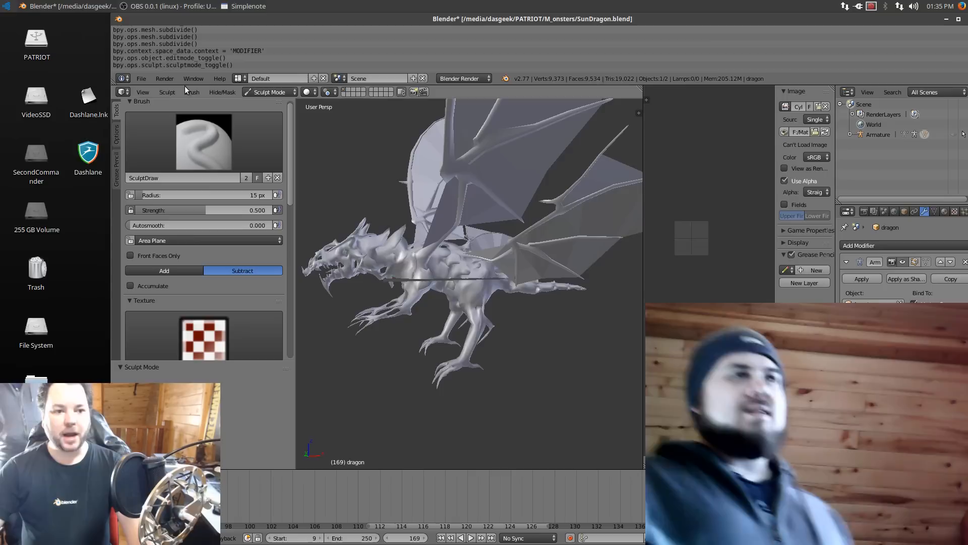
pyautogui.click(164, 78)
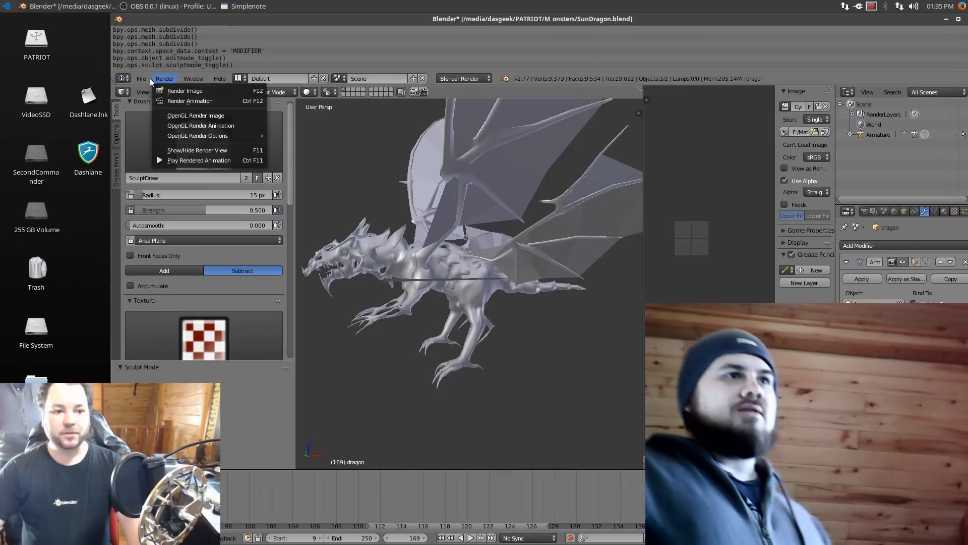
pyautogui.click(141, 78)
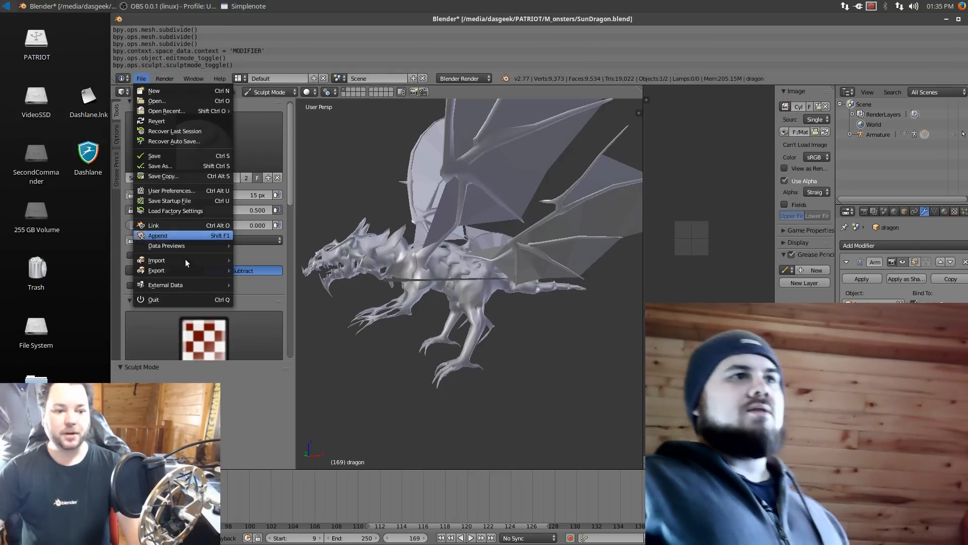
pyautogui.moveTo(156, 270)
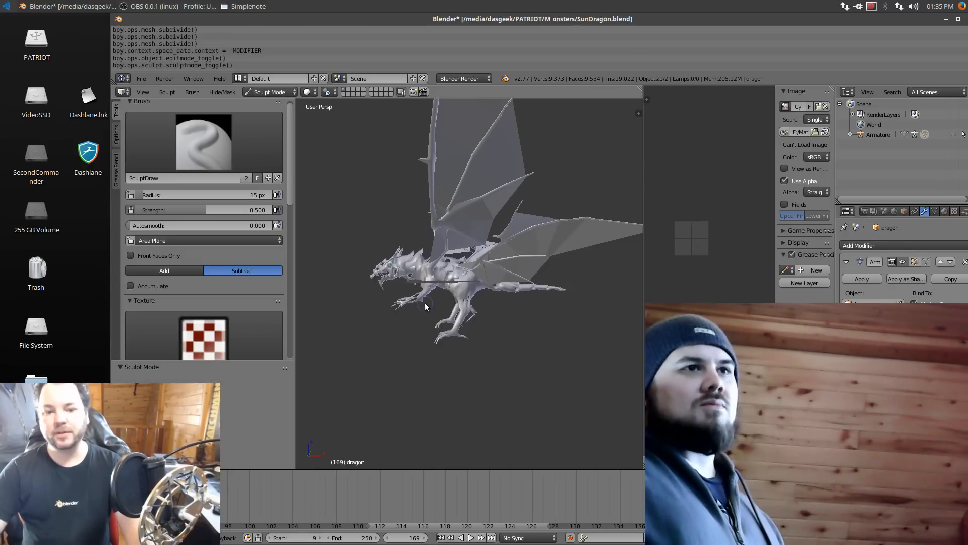
# Step: Orbit around the dragon to see it side-on and from the front
pyautogui.moveTo(424, 307); pyautogui.dragTo(558, 268)
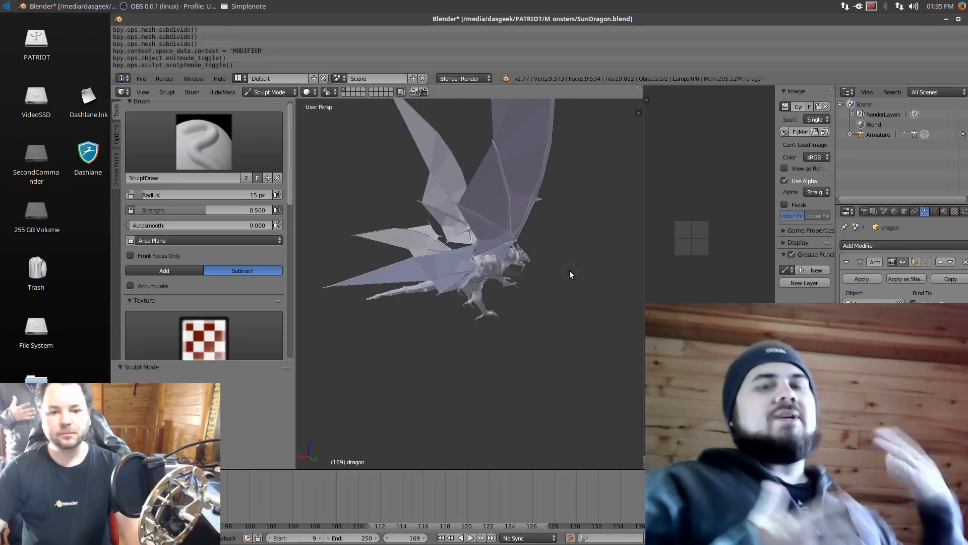
pyautogui.moveTo(517, 277)
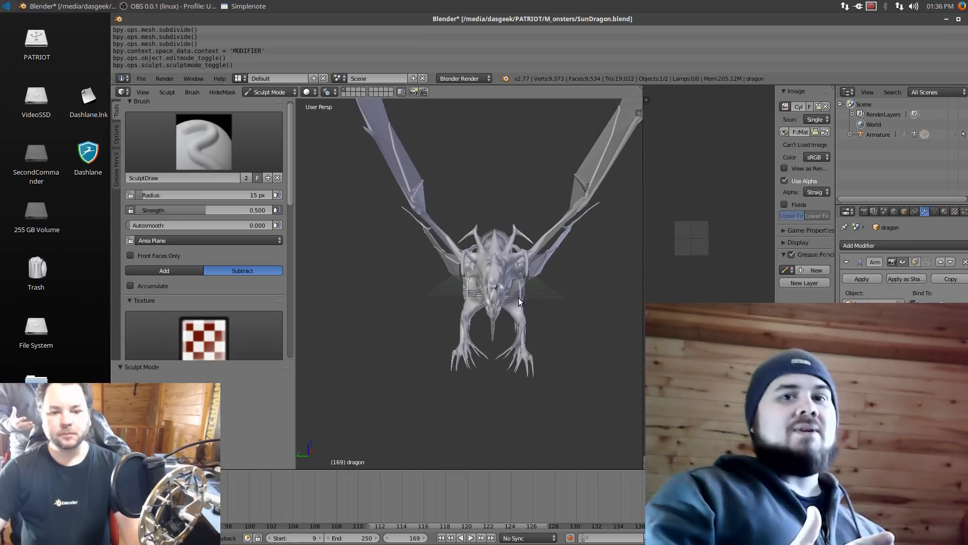
pyautogui.moveTo(519, 302); pyautogui.dragTo(556, 306)
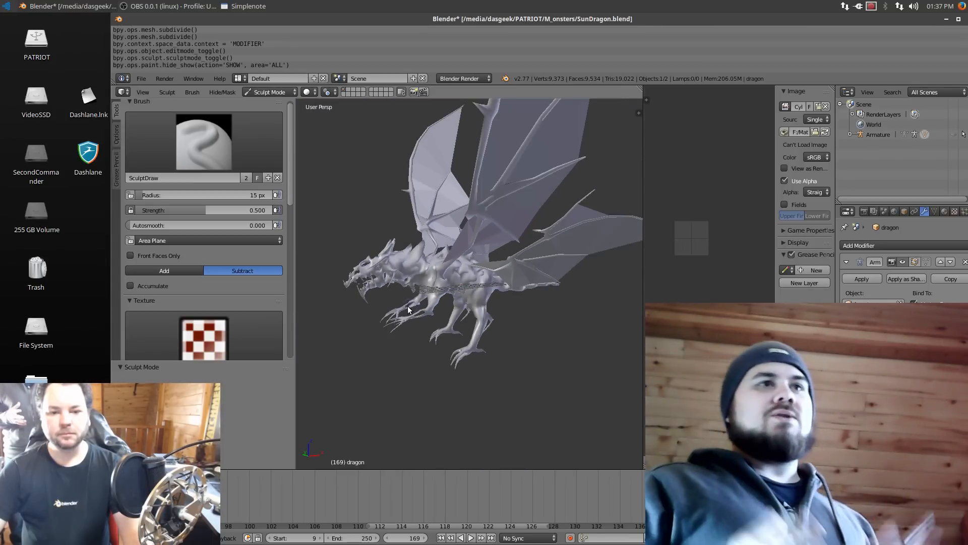
pyautogui.moveTo(407, 308); pyautogui.dragTo(466, 309)
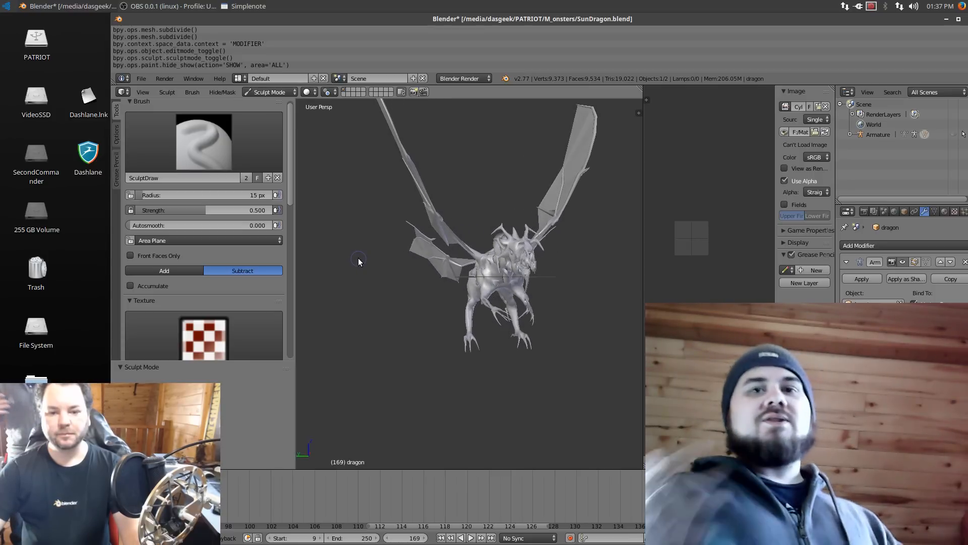
pyautogui.moveTo(515, 293)
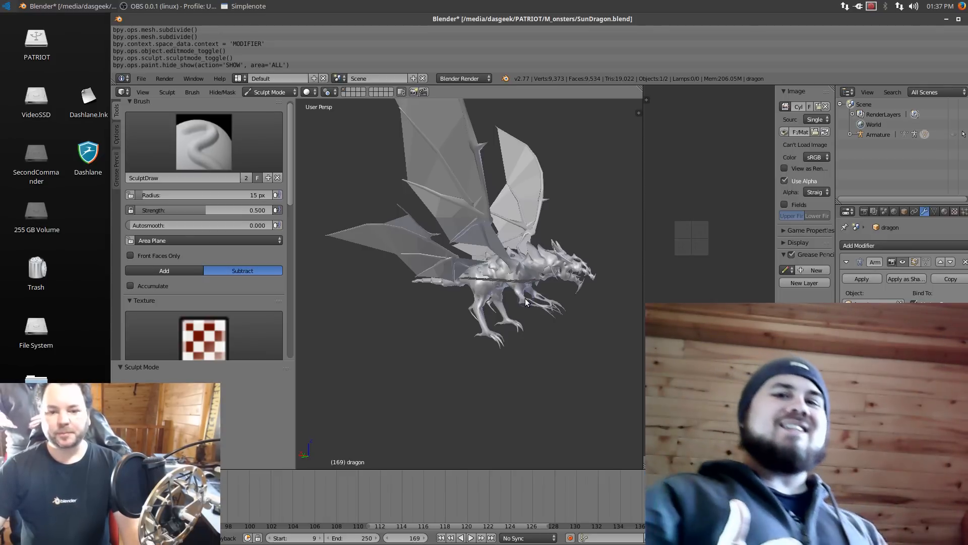
pyautogui.moveTo(522, 303)
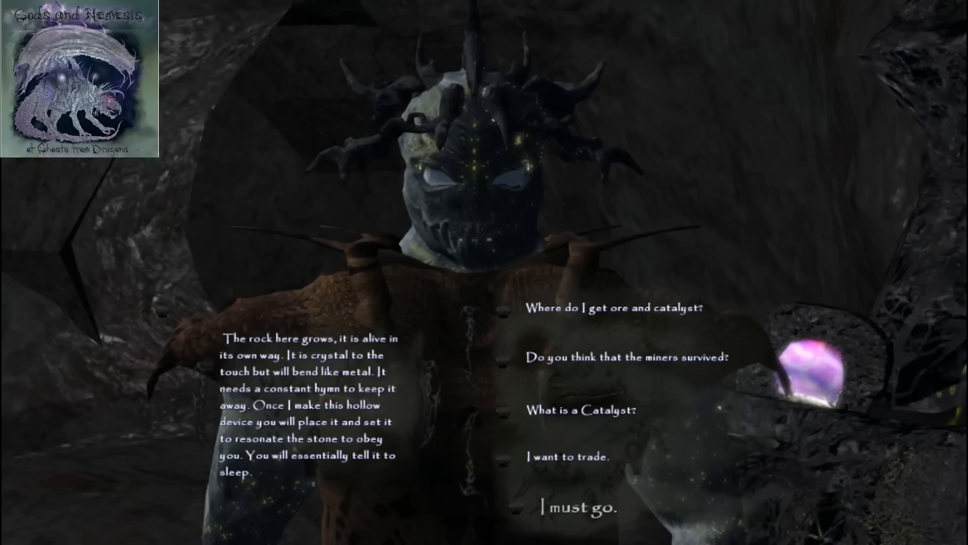
# Step: Play the Gods and Nemesis footage from the crystal-rock dialogue to the twisted-tree forest
pyautogui.click(575, 508)
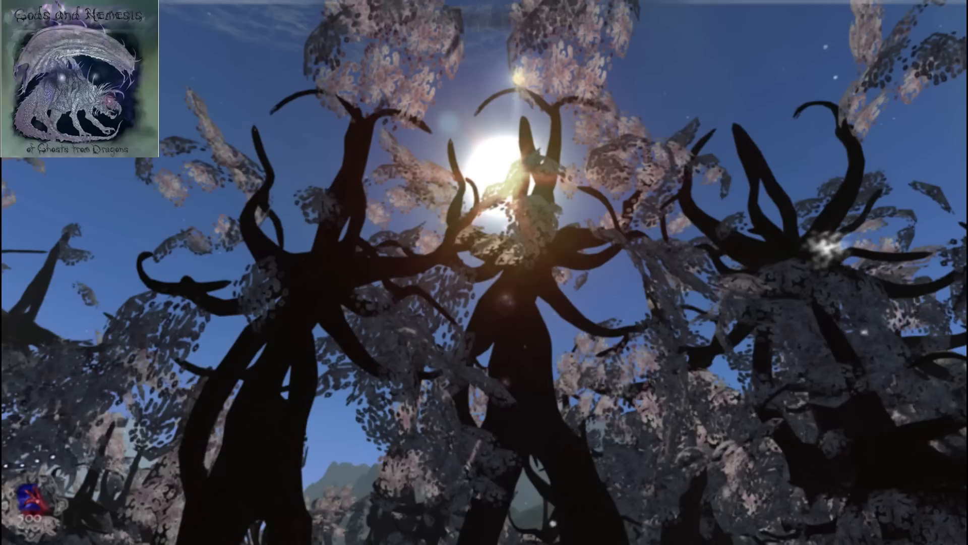